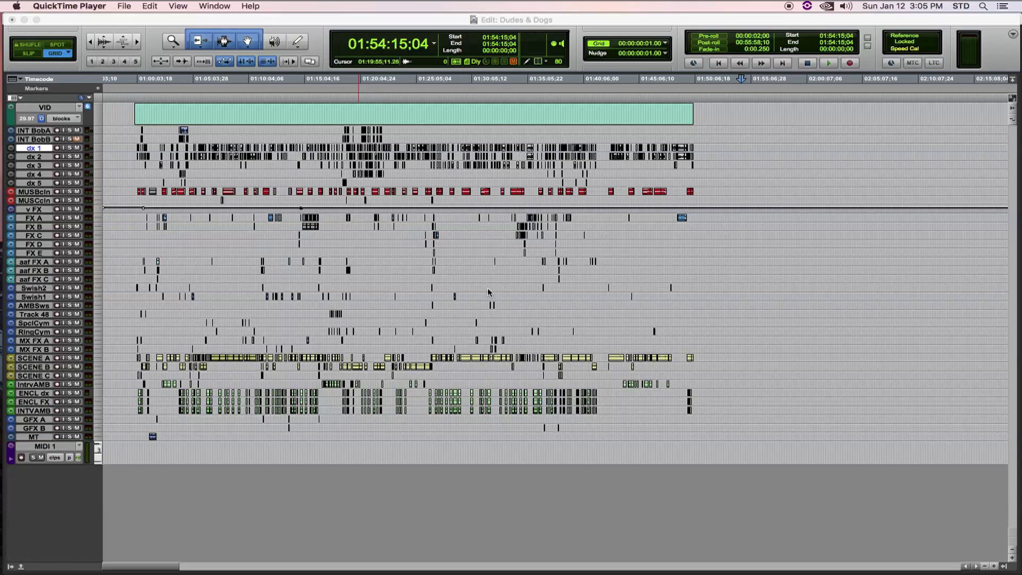
{"action": "mouse_move", "coordinate": [528, 287]}
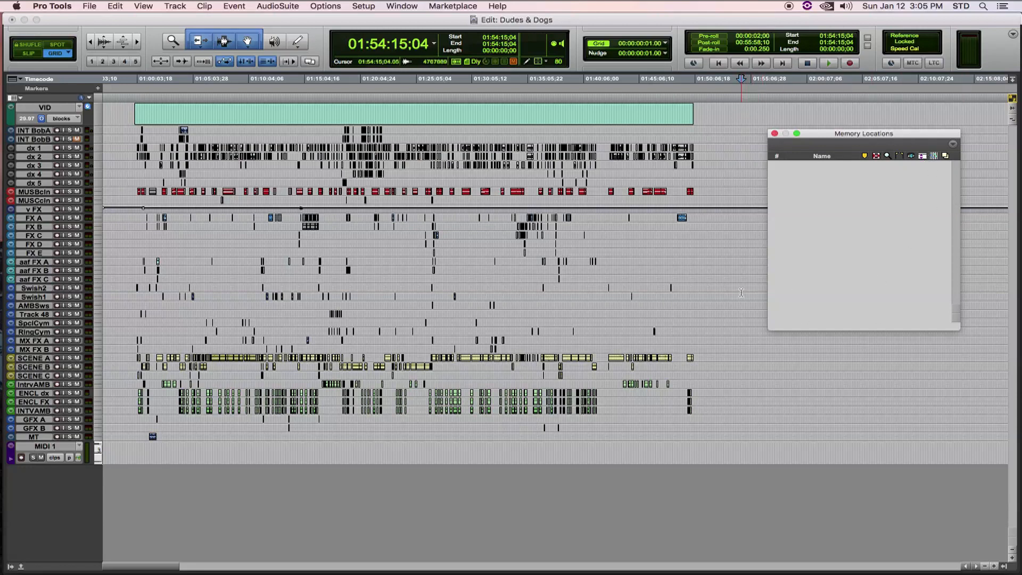
Select a range along the timeline ruler and bring up the MIDI file import chooser
{"action": "left_click", "coordinate": [270, 99]}
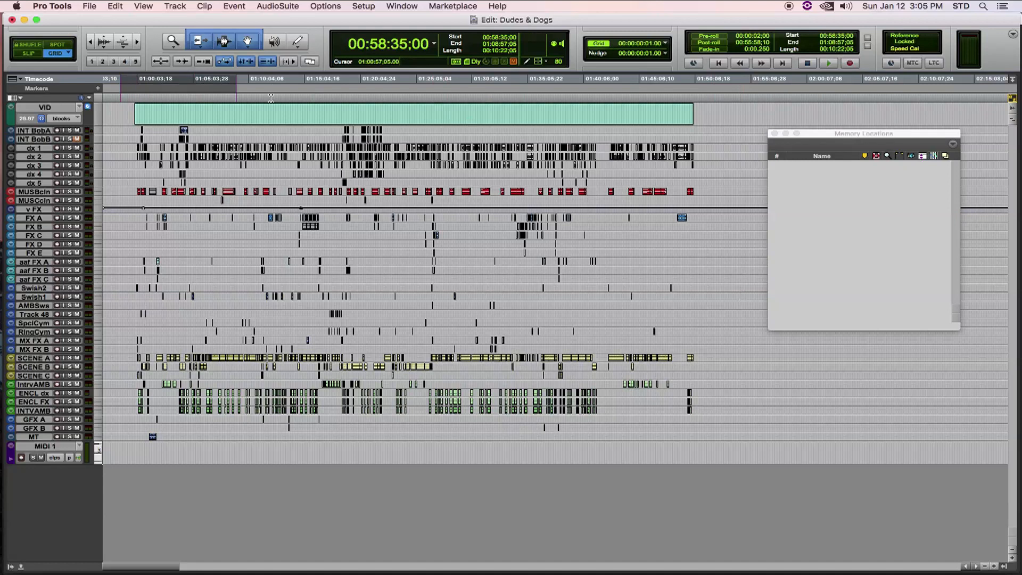
{"action": "left_click", "coordinate": [754, 78]}
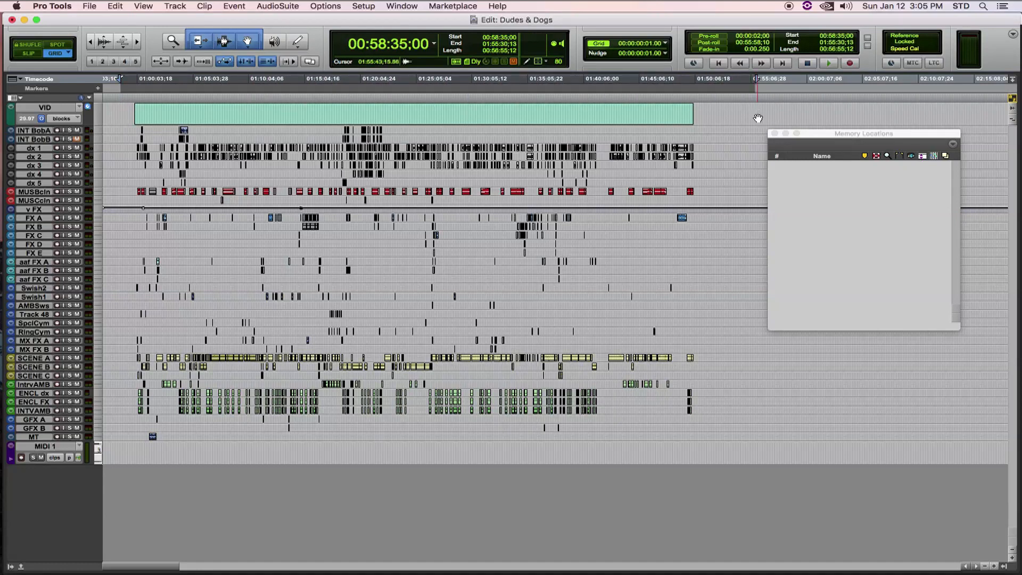
{"action": "left_click", "coordinate": [735, 79]}
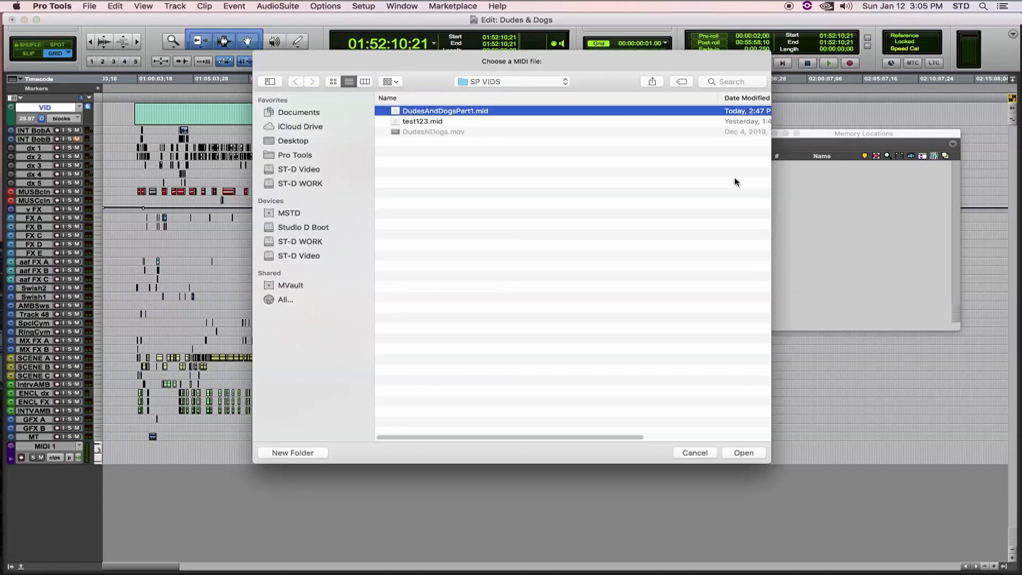
{"action": "left_click", "coordinate": [742, 452]}
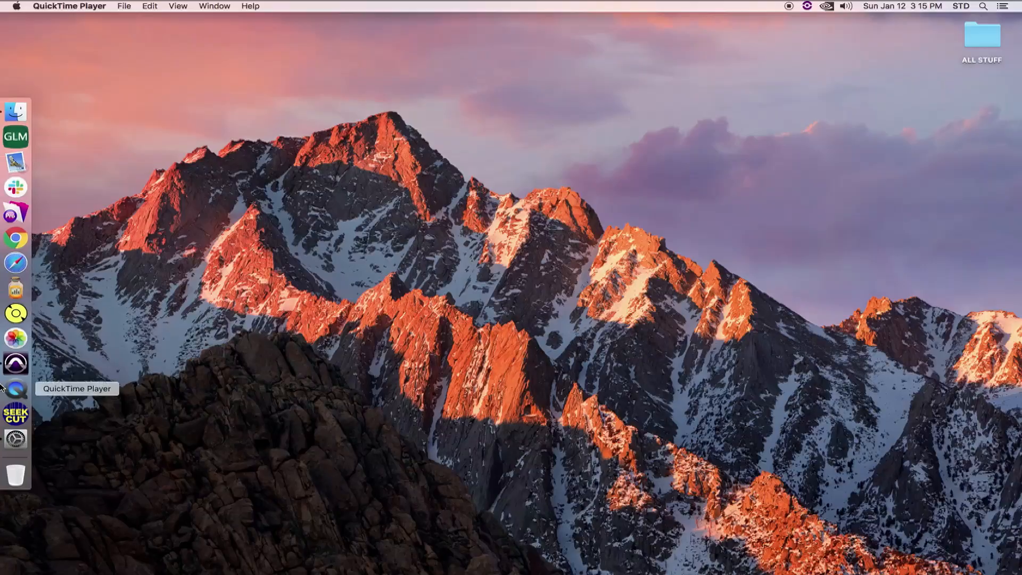
Launch SeekCut from the Dock and set the timecode base to 23.976 FPS
{"action": "left_click", "coordinate": [14, 412]}
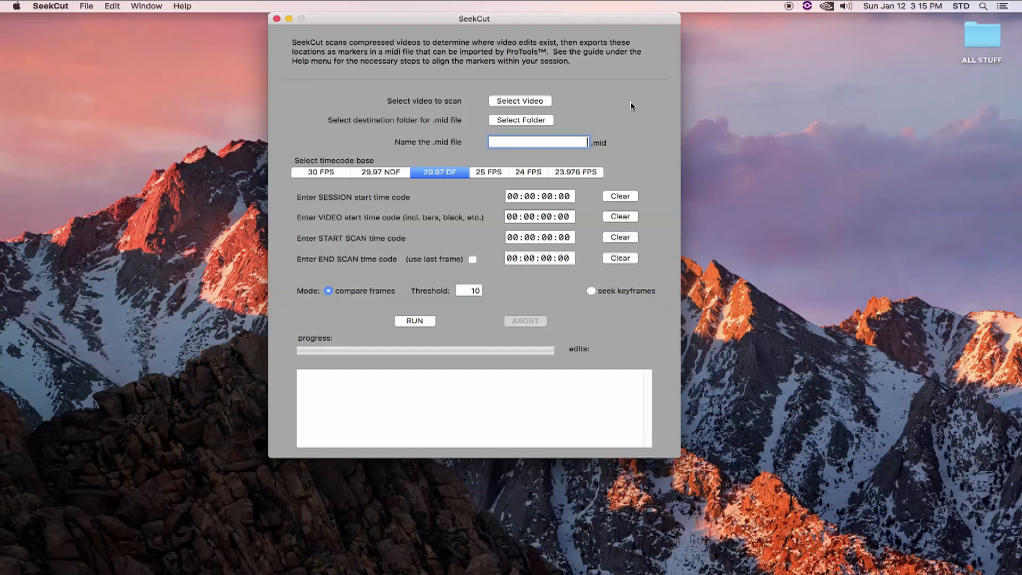
{"action": "mouse_move", "coordinate": [657, 334]}
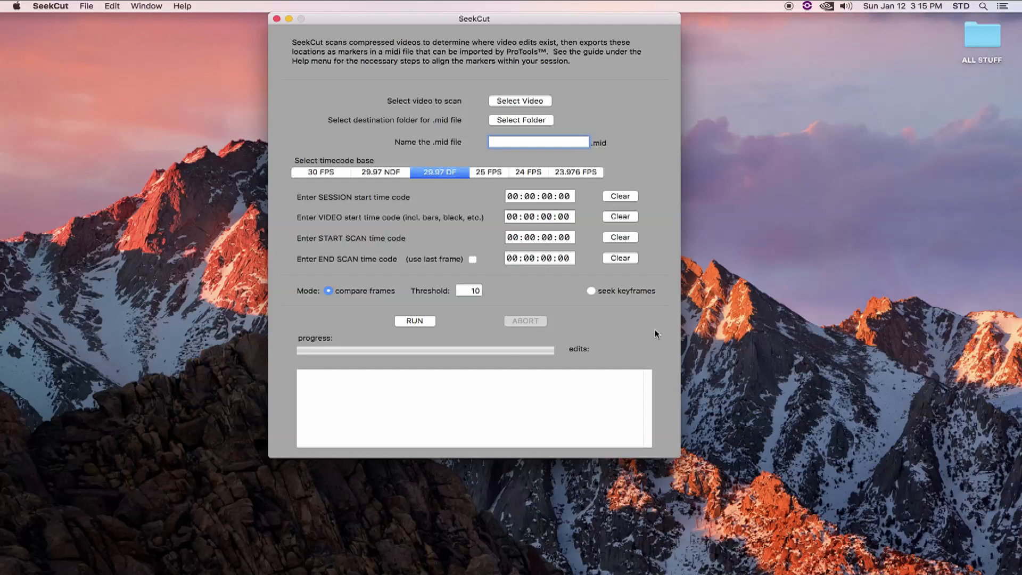
{"action": "mouse_move", "coordinate": [653, 348]}
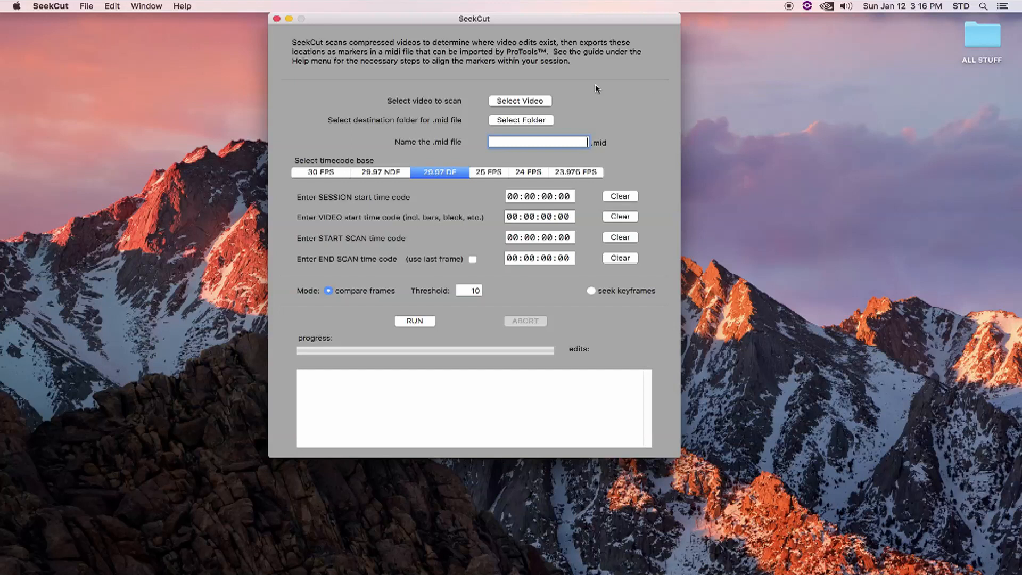
{"action": "mouse_move", "coordinate": [555, 105]}
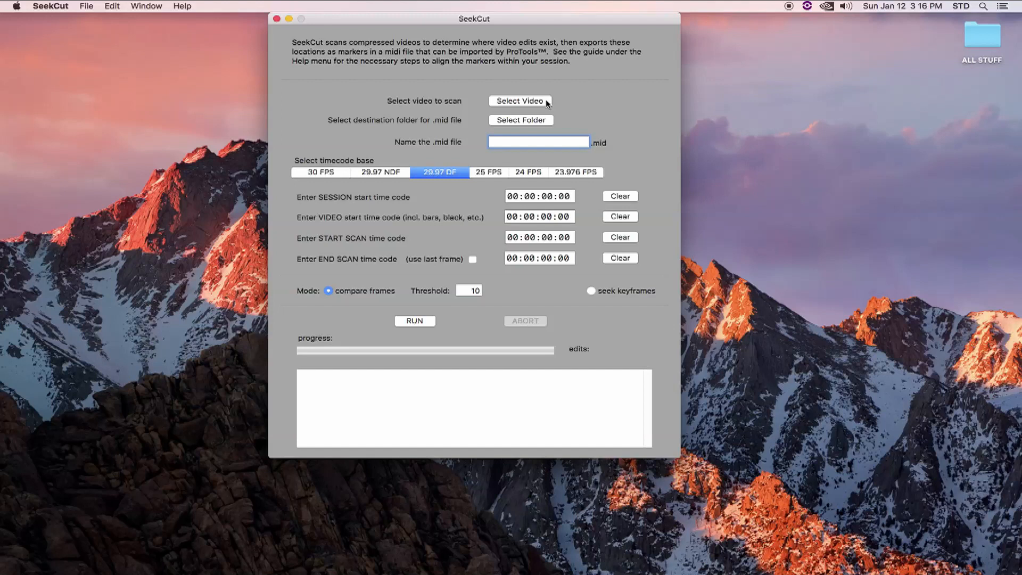
{"action": "left_click", "coordinate": [575, 172]}
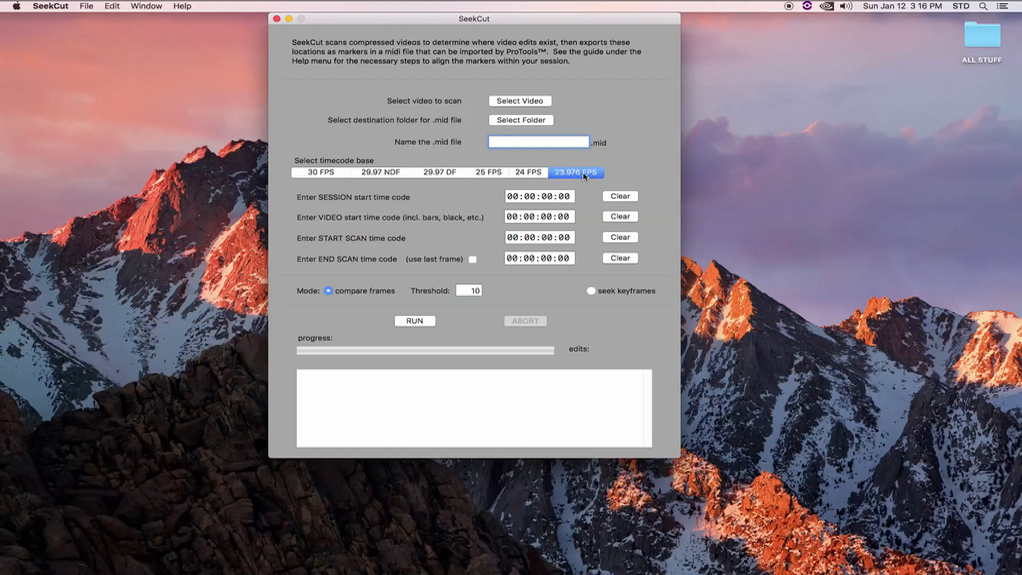
{"action": "mouse_move", "coordinate": [546, 151]}
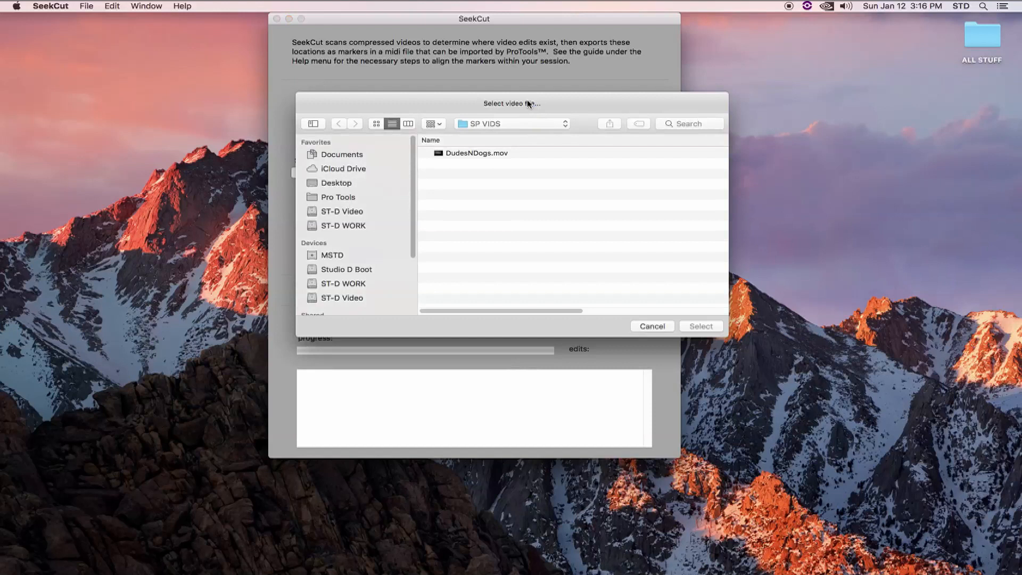
Load DudesNDogs.mov and set the timecode base to 29.97 DF
{"action": "left_click", "coordinate": [651, 326]}
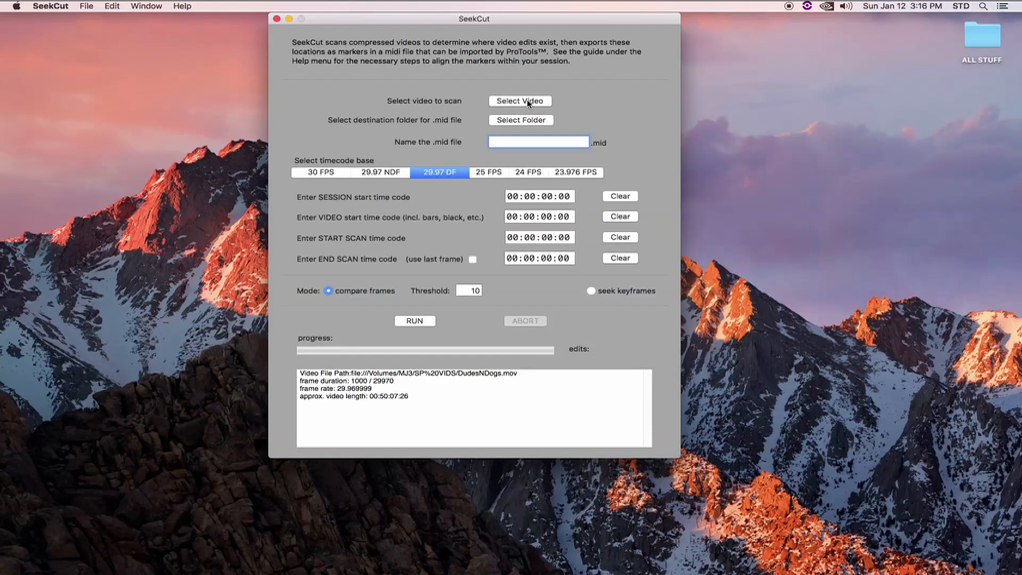
{"action": "mouse_move", "coordinate": [450, 148]}
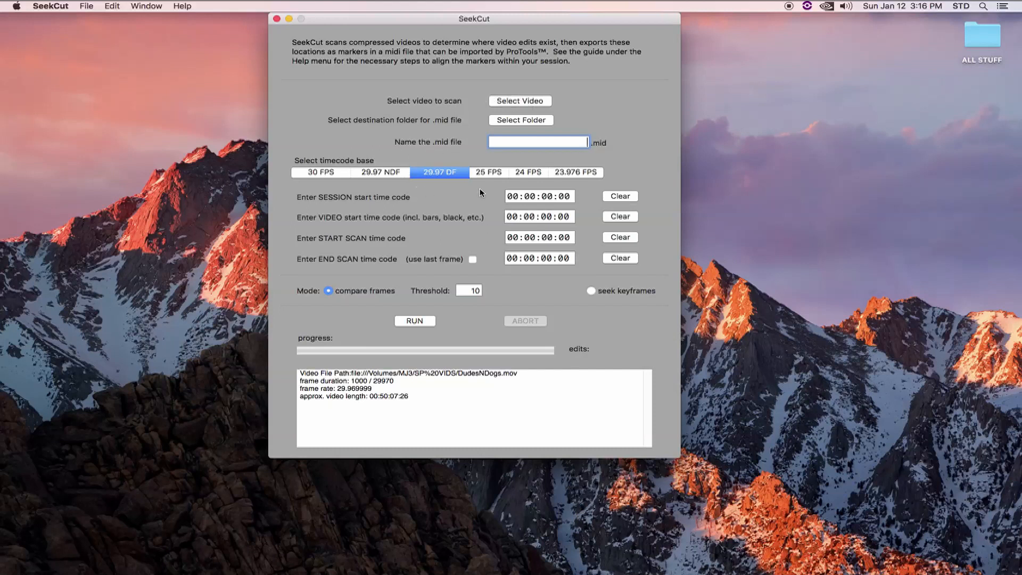
{"action": "mouse_move", "coordinate": [493, 195]}
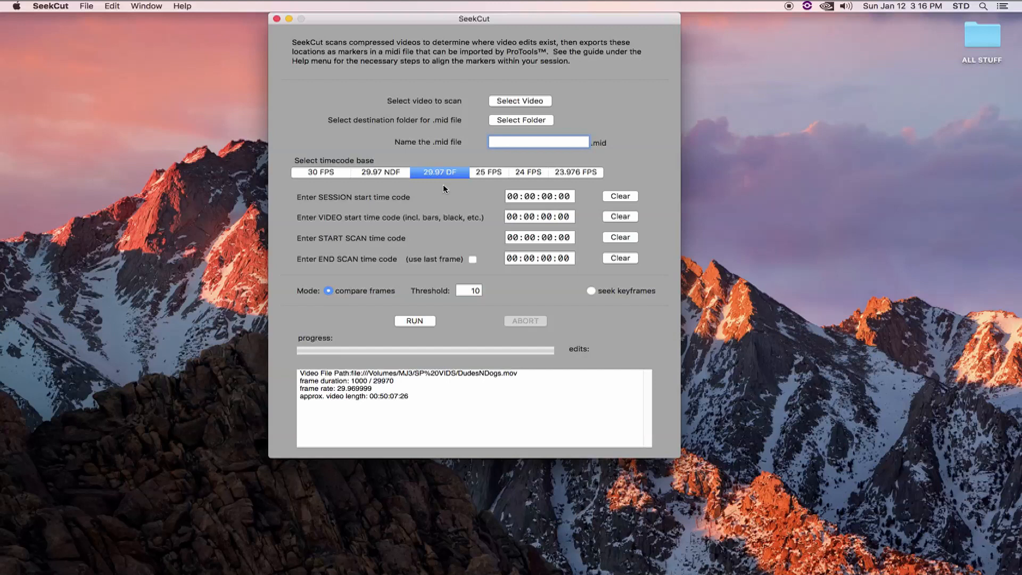
{"action": "left_click", "coordinate": [379, 172]}
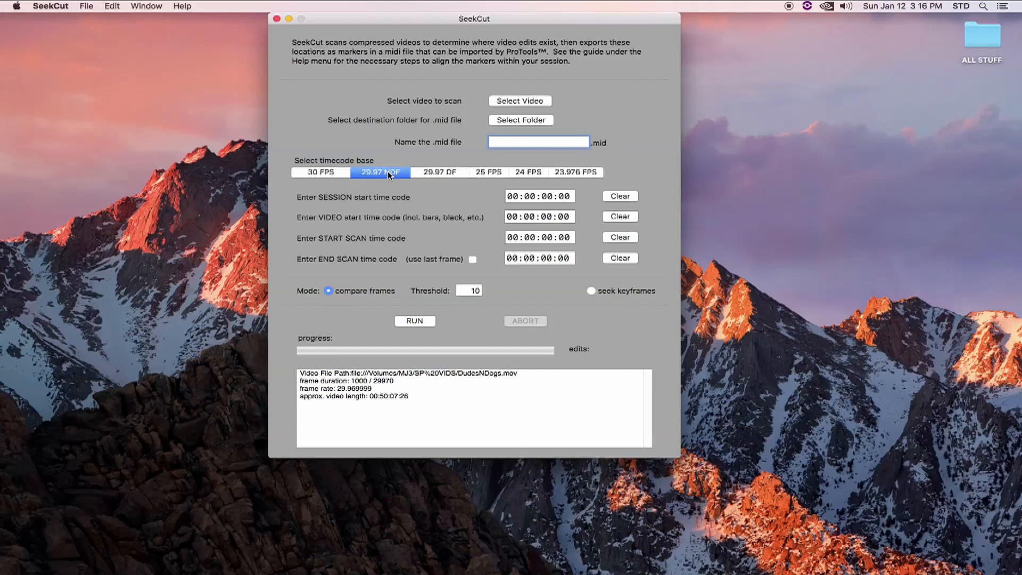
{"action": "left_click", "coordinate": [439, 172]}
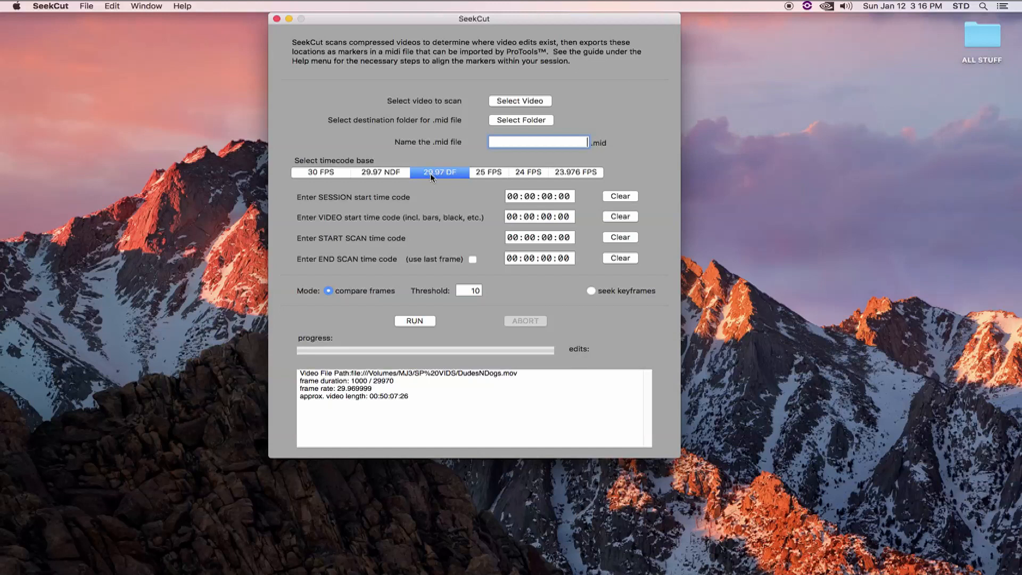
{"action": "mouse_move", "coordinate": [437, 190]}
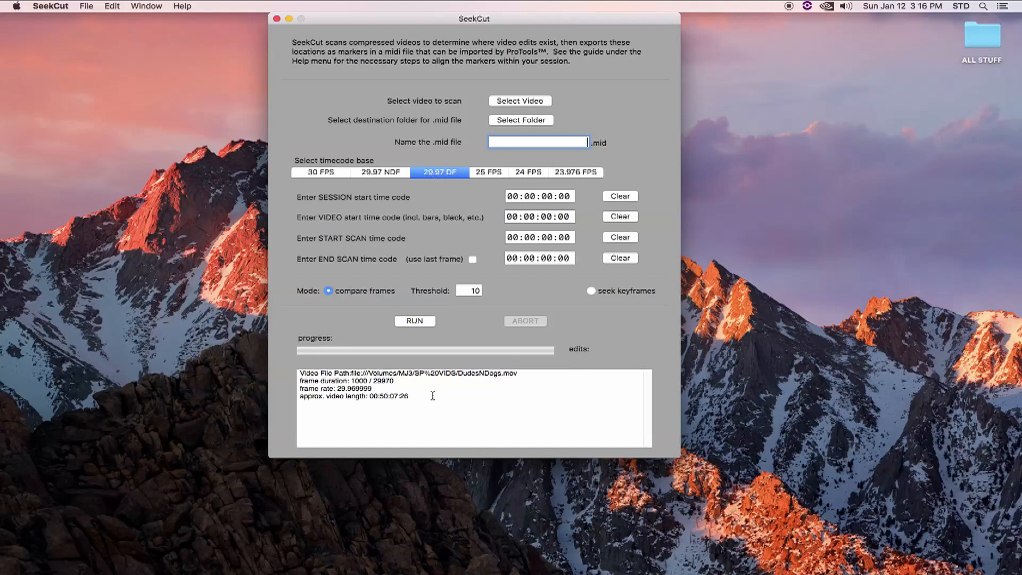
Check the video's 29.97 frame rate value and look through the Help menu
{"action": "double_click", "coordinate": [352, 389]}
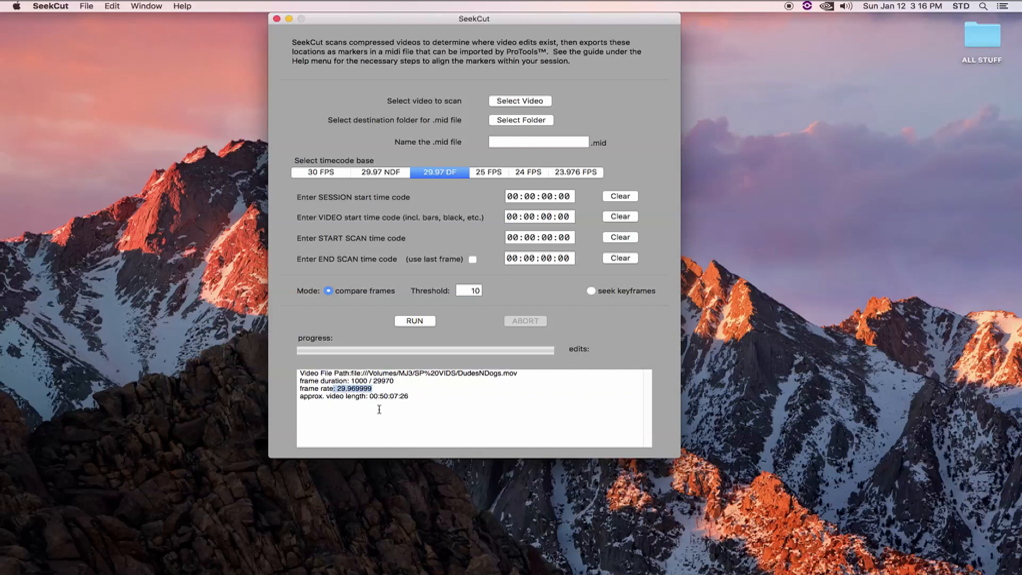
{"action": "left_click", "coordinate": [182, 6]}
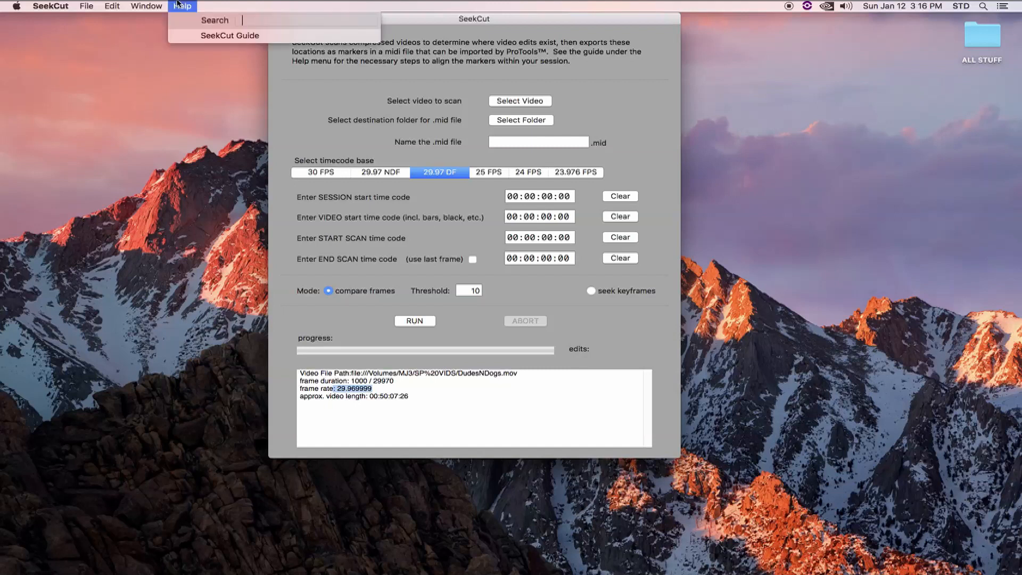
{"action": "left_click", "coordinate": [435, 87]}
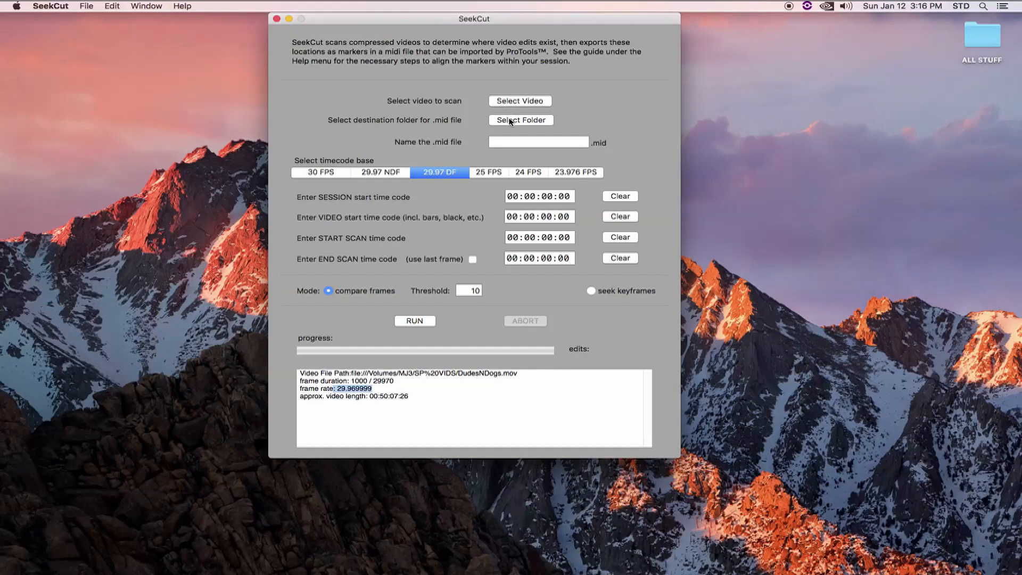
Choose SP VIDS as the destination folder and name the .mid file DudesAndDogsPART1
{"action": "left_click", "coordinate": [520, 120]}
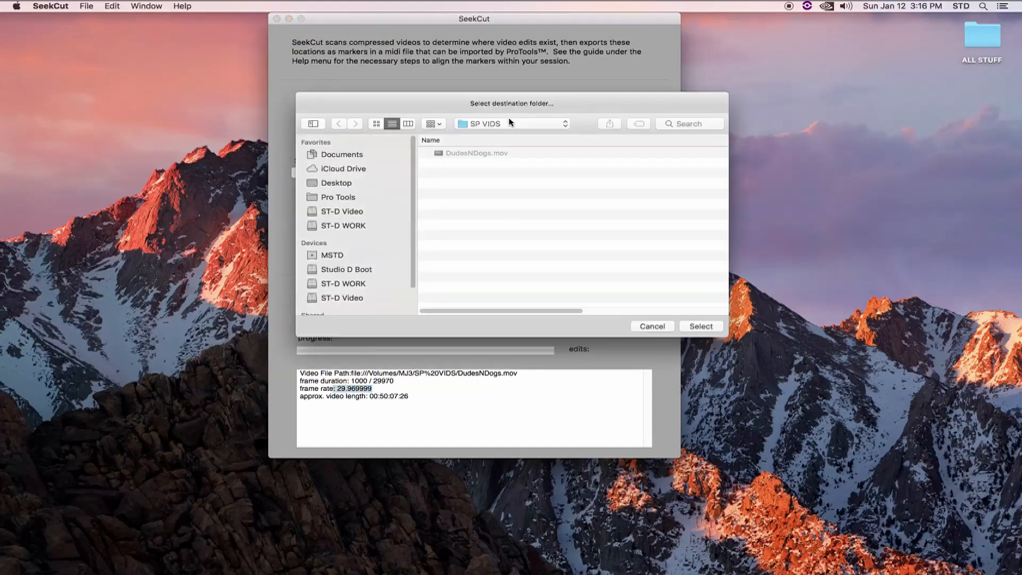
{"action": "left_click", "coordinate": [699, 326]}
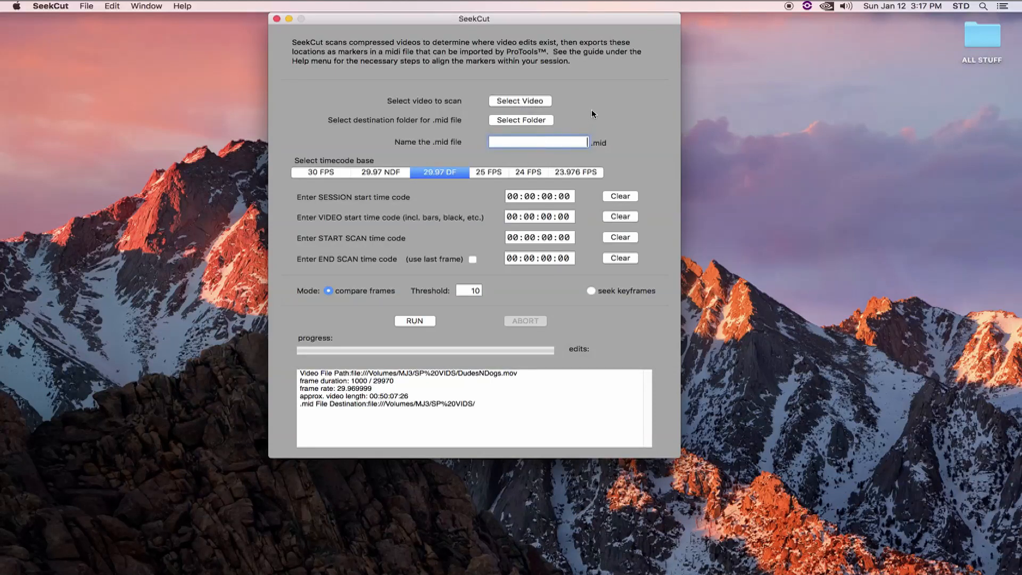
{"action": "type", "text": "Dudes"}
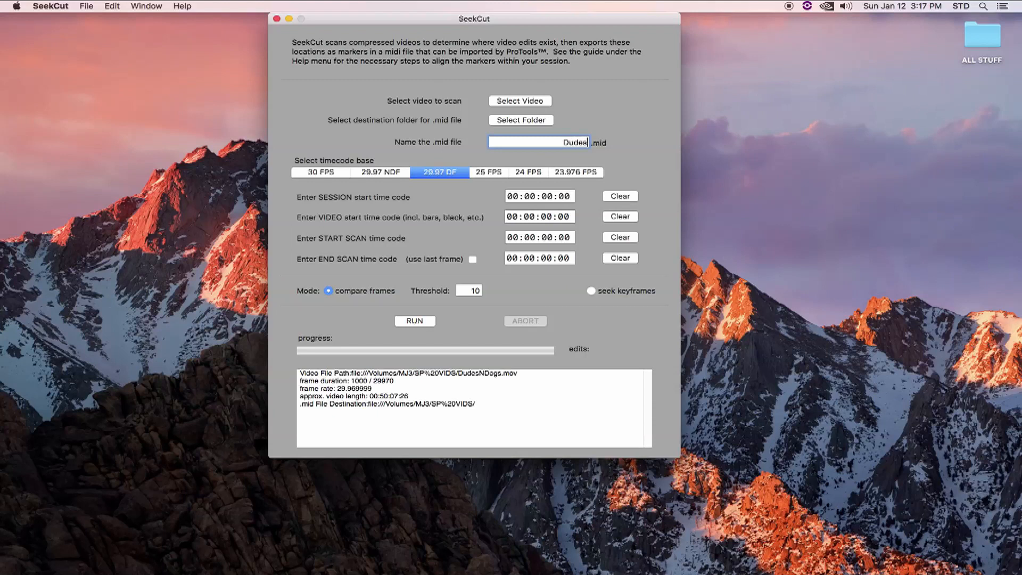
{"action": "type", "text": "AndDogs"}
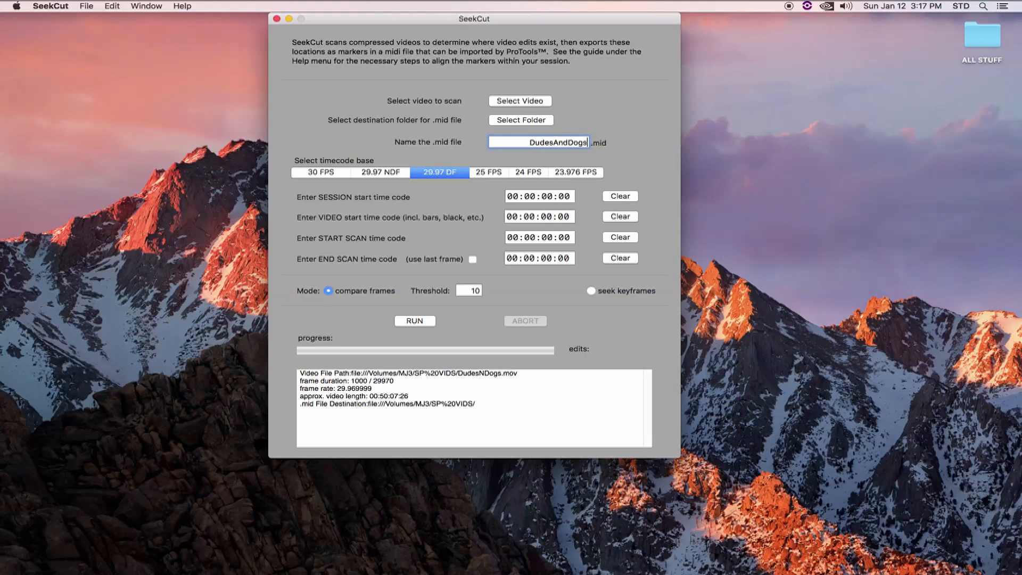
{"action": "type", "text": "PART"}
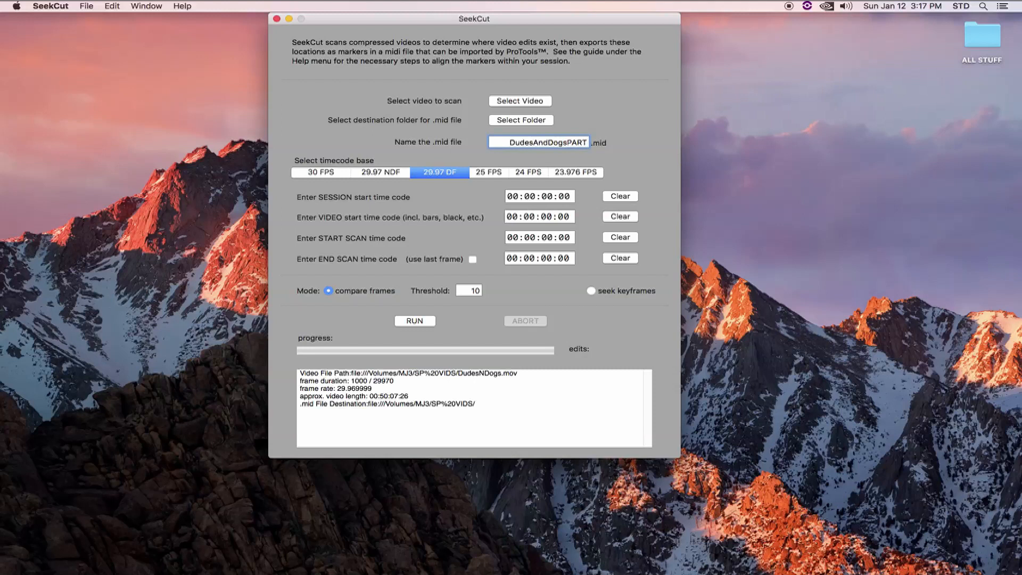
{"action": "type", "text": "1"}
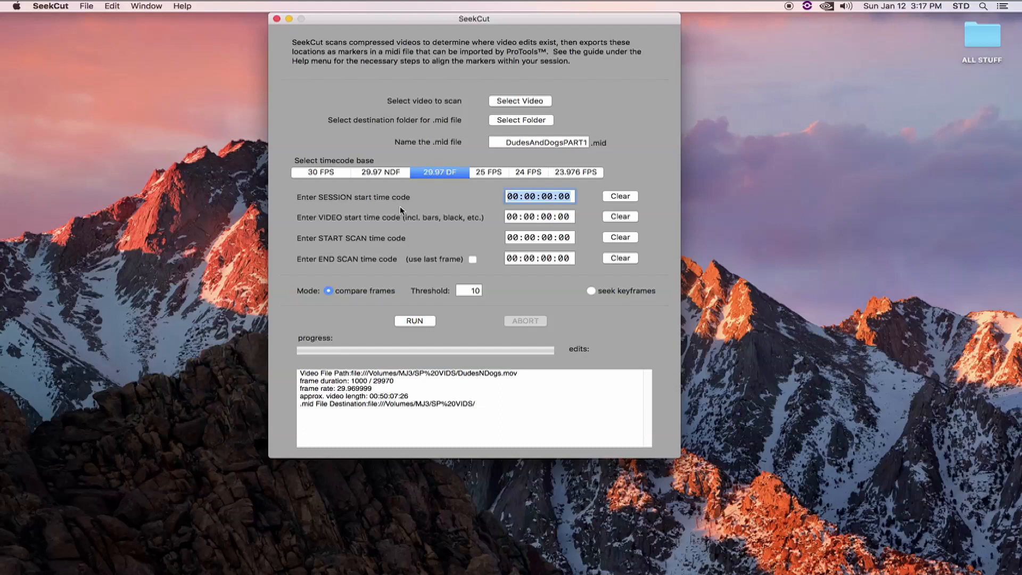
Enter session start 00:57:00:02, then clear the garbled session and video start timecodes
{"action": "type", "text": "00:57:00:02"}
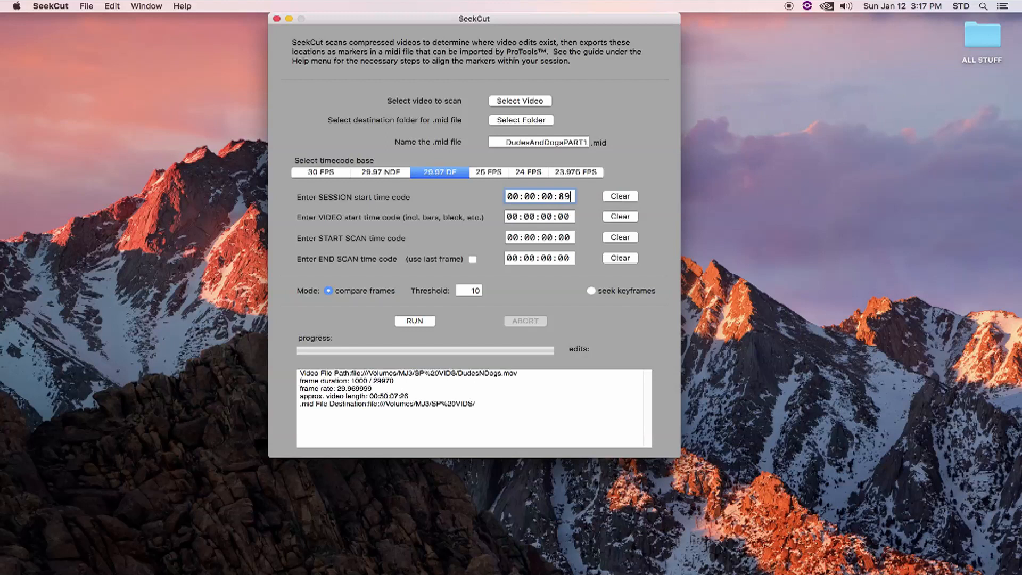
{"action": "type", "text": "89:57:89:78"}
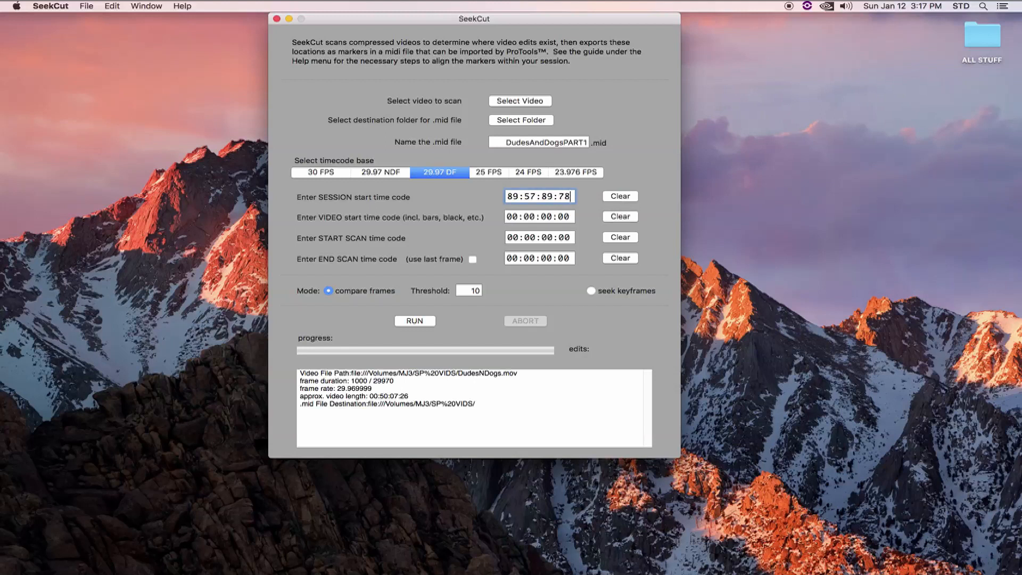
{"action": "left_click", "coordinate": [539, 216]}
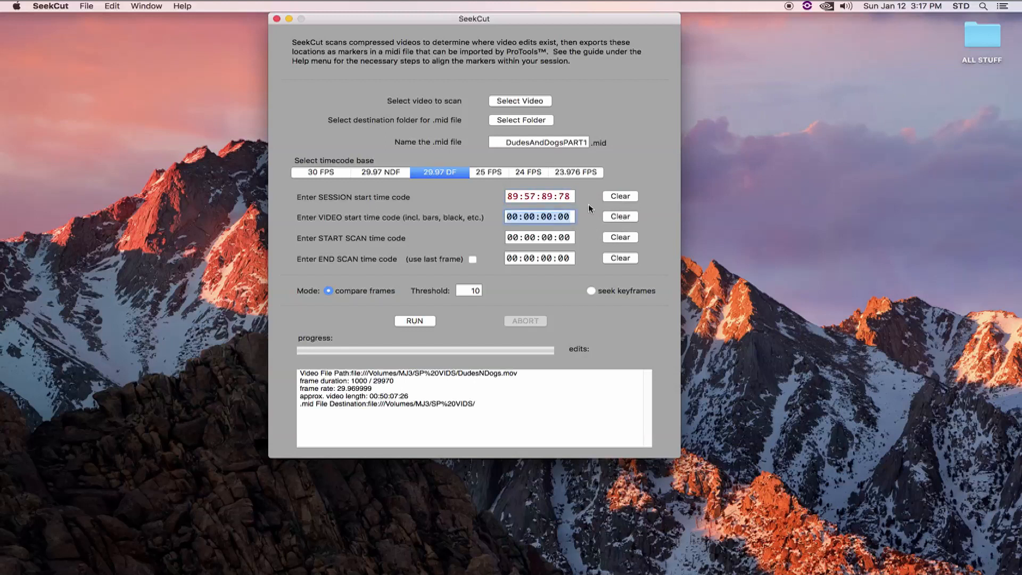
{"action": "mouse_move", "coordinate": [584, 191]}
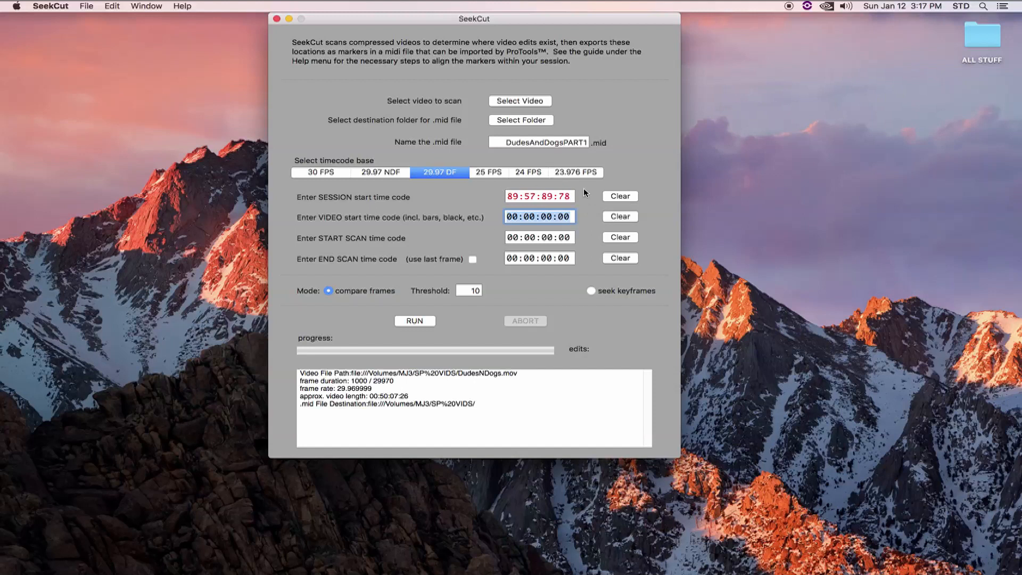
{"action": "left_click", "coordinate": [618, 196]}
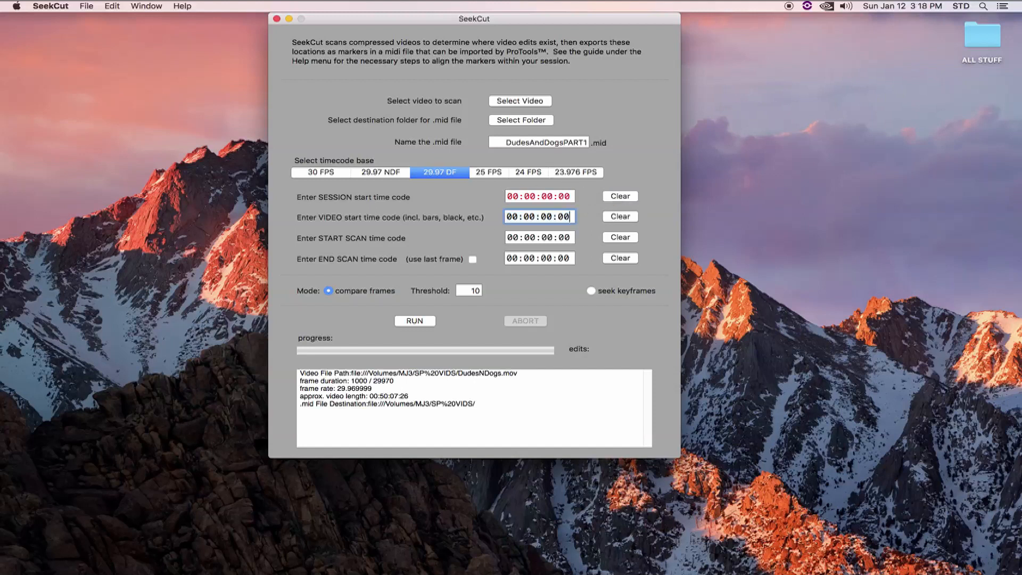
{"action": "type", "text": "00:01:45:00"}
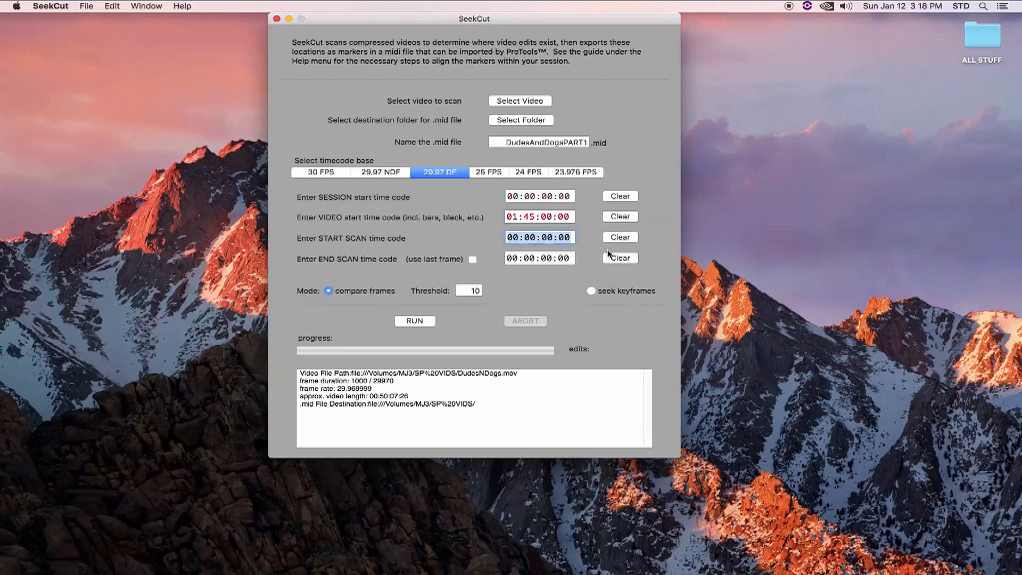
{"action": "mouse_move", "coordinate": [579, 220]}
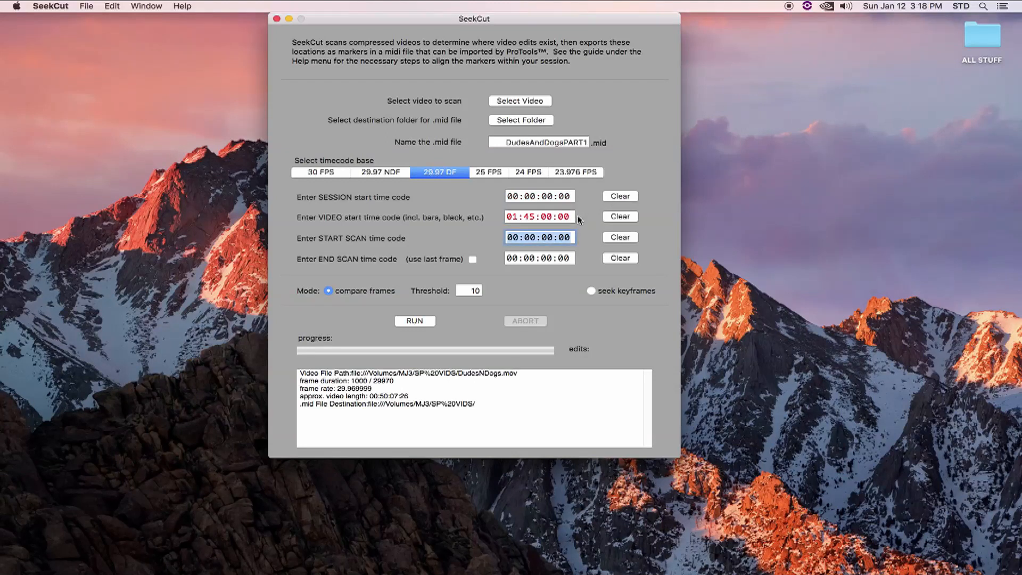
{"action": "left_click", "coordinate": [618, 217]}
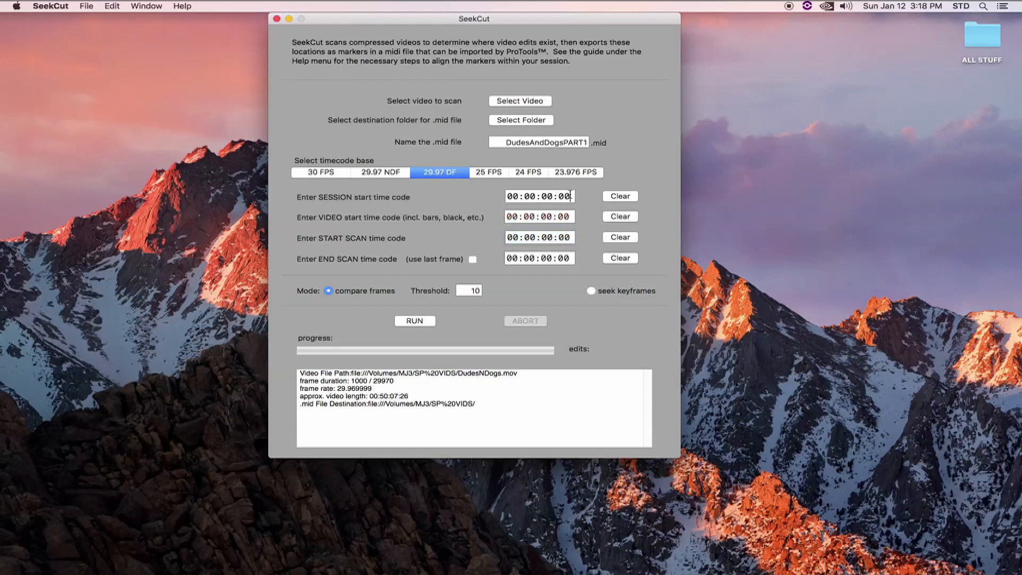
{"action": "type", "text": "57"}
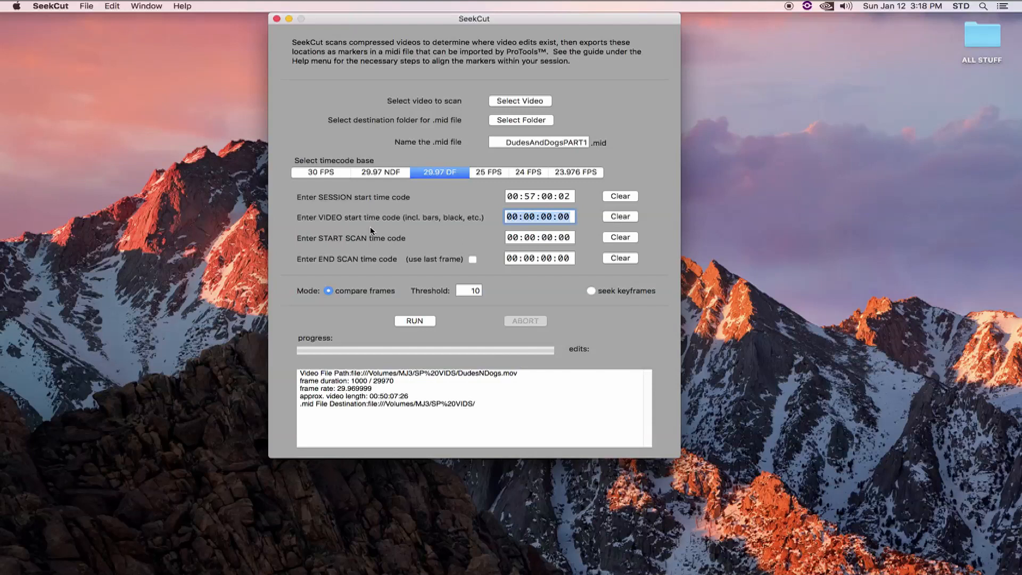
{"action": "mouse_move", "coordinate": [579, 222]}
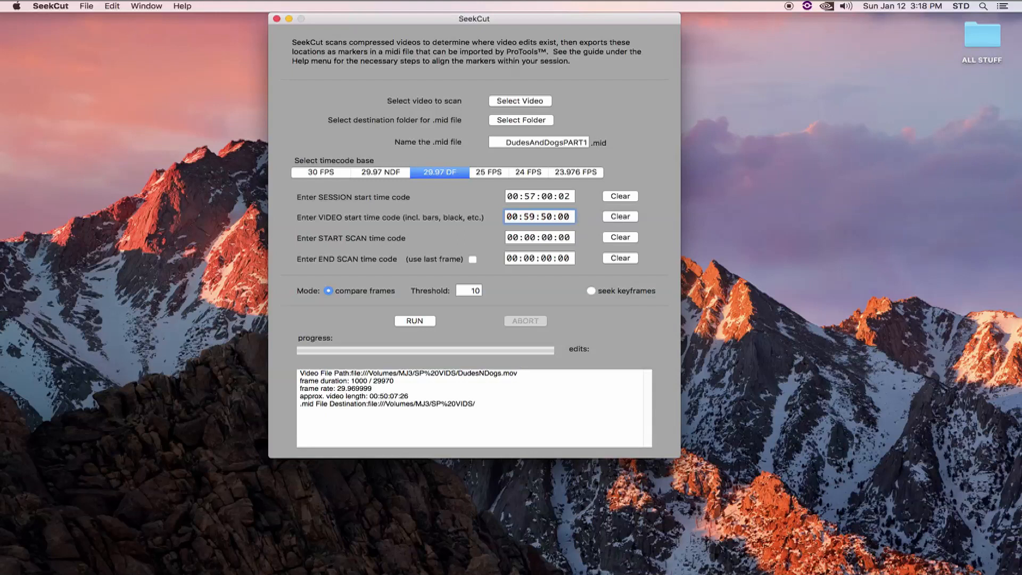
Enter the START SCAN timecode 01:00:00:00 and confirm it with Tab
{"action": "left_click", "coordinate": [538, 236]}
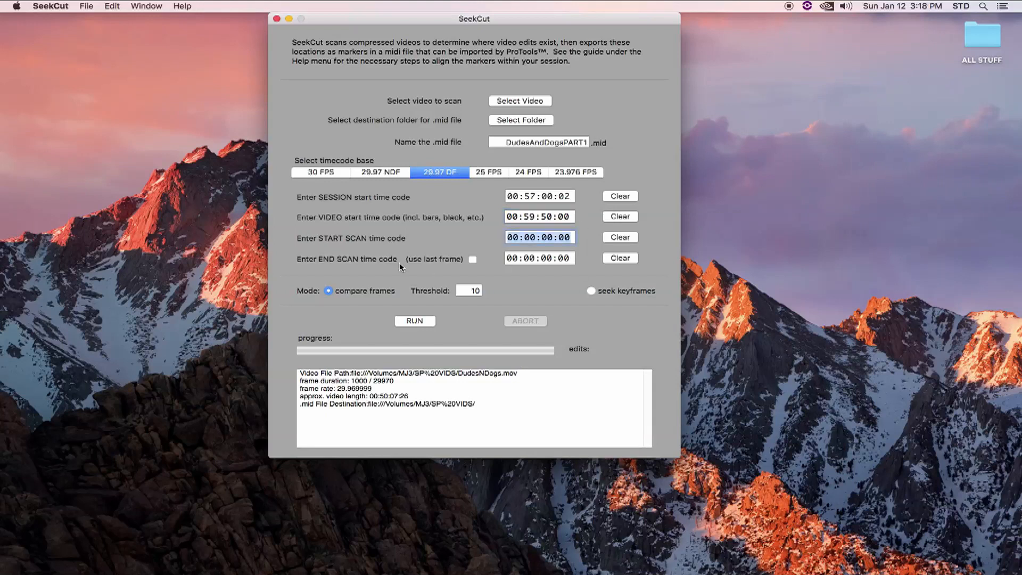
{"action": "mouse_move", "coordinate": [409, 248]}
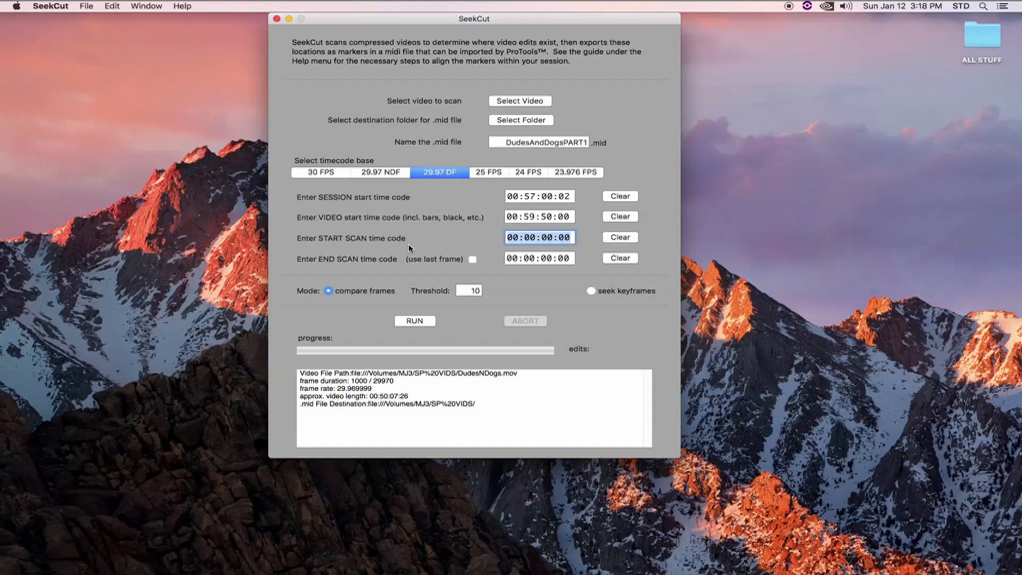
{"action": "mouse_move", "coordinate": [412, 246]}
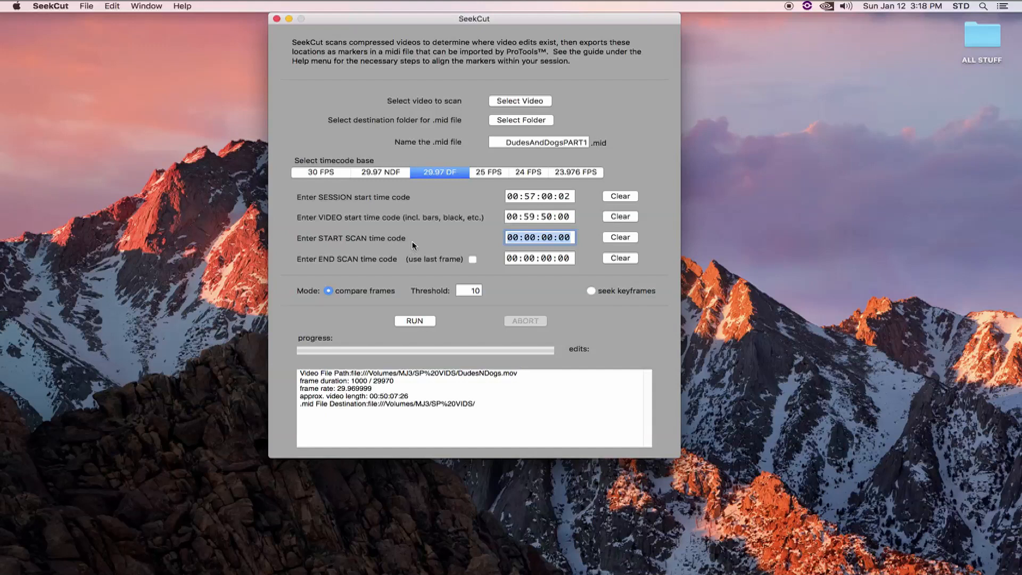
{"action": "mouse_move", "coordinate": [424, 241]}
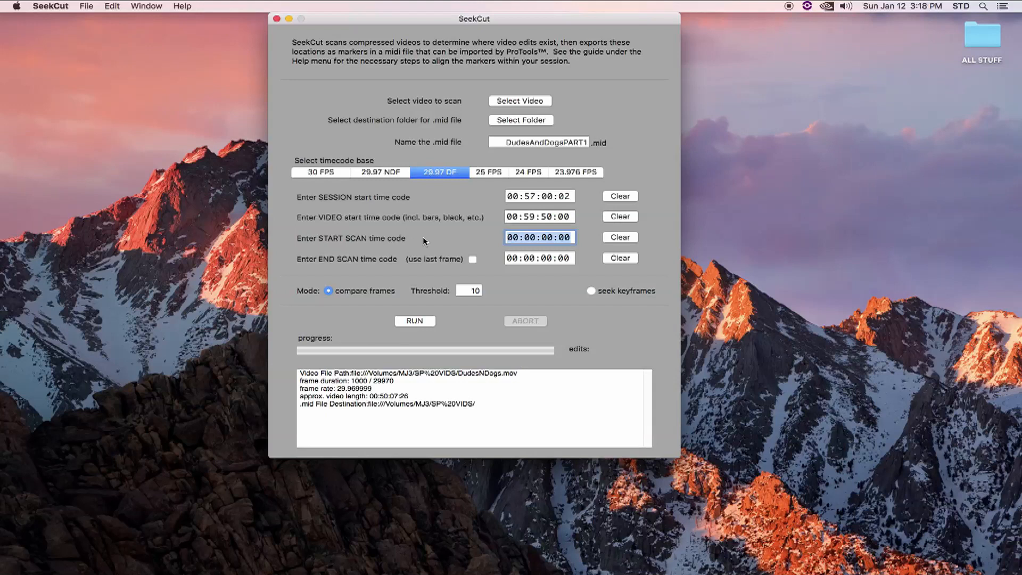
{"action": "mouse_move", "coordinate": [538, 247]}
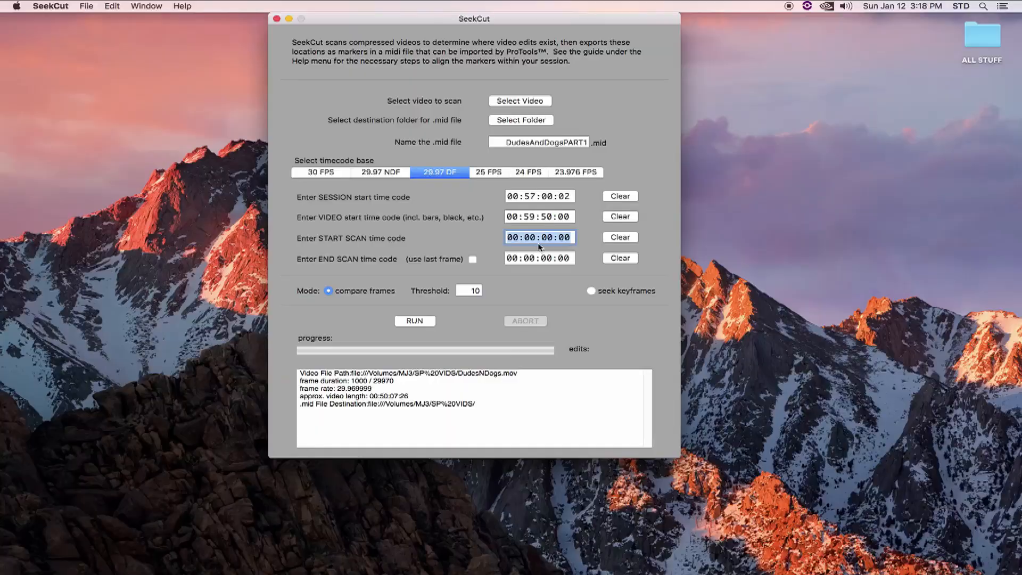
{"action": "mouse_move", "coordinate": [497, 235]}
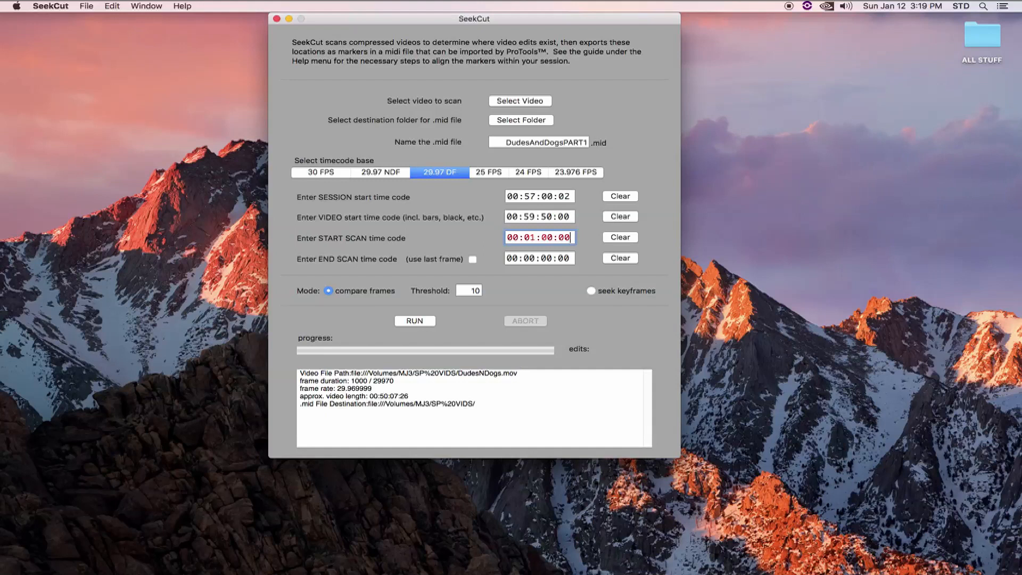
{"action": "key", "text": "Tab"}
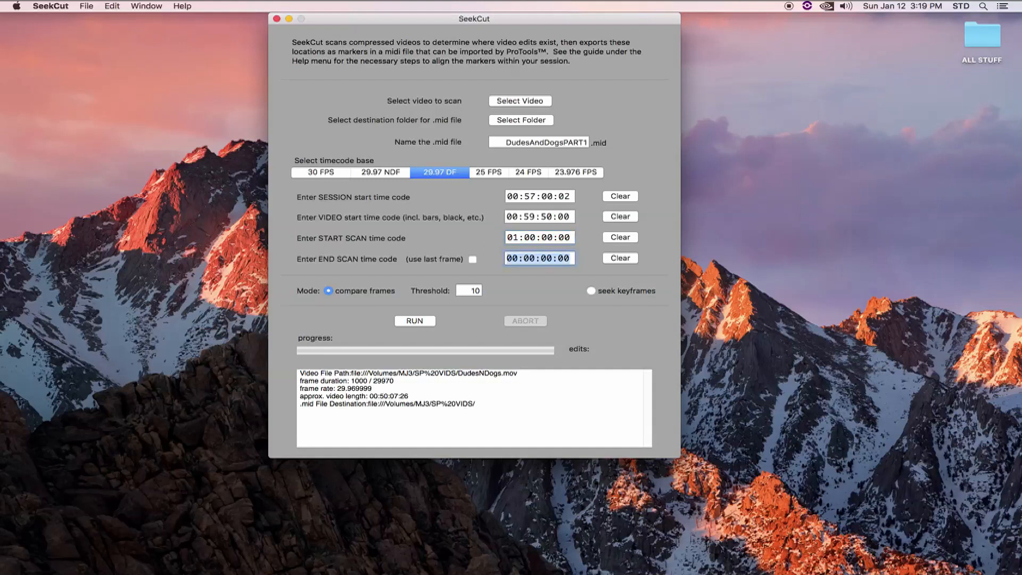
Enter 01:22:53:00 in the END SCAN timecode field
{"action": "left_click", "coordinate": [538, 257]}
{"action": "type", "text": "00:12:25:3"}
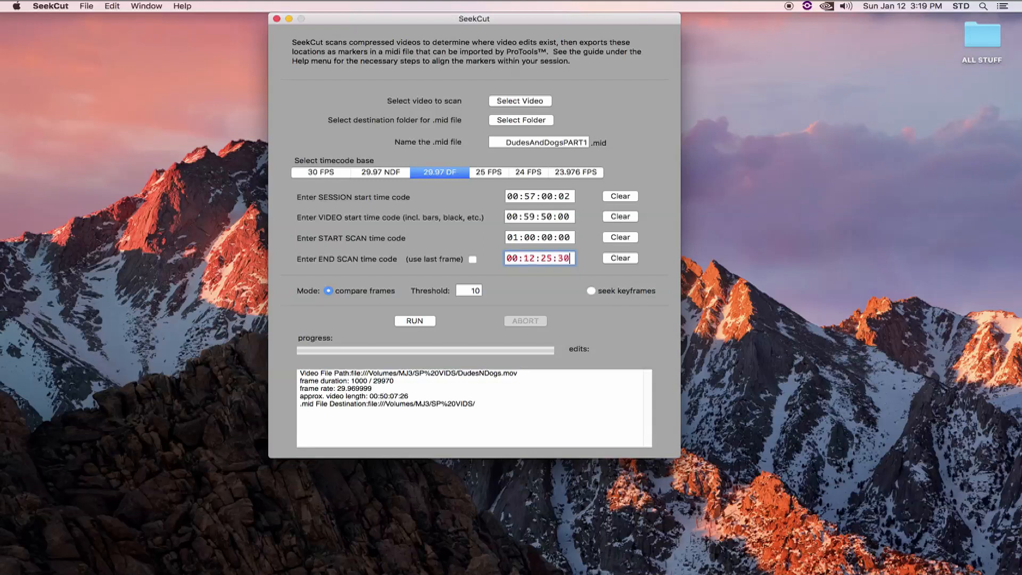
{"action": "type", "text": "01:22:53:00"}
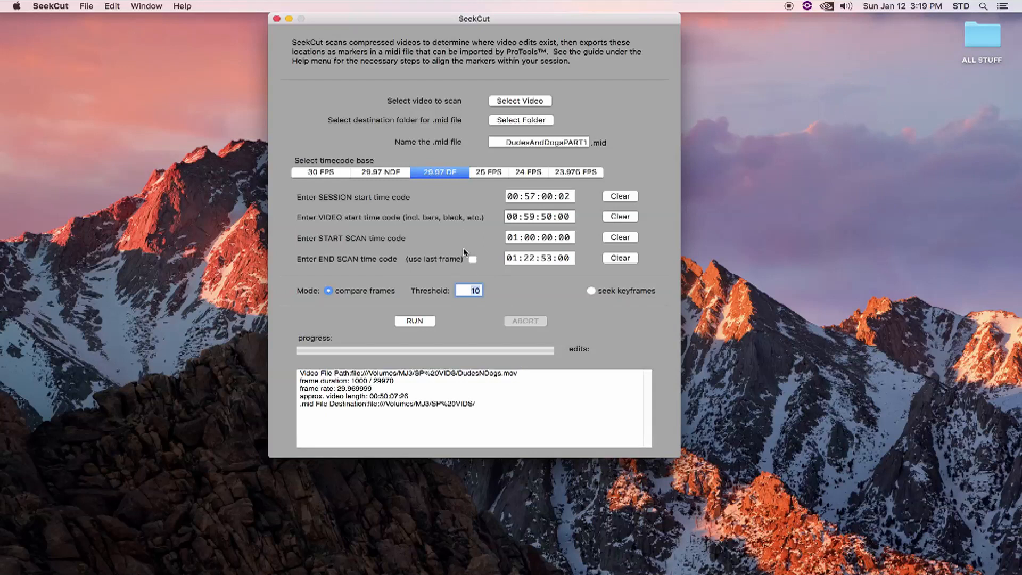
{"action": "mouse_move", "coordinate": [473, 273]}
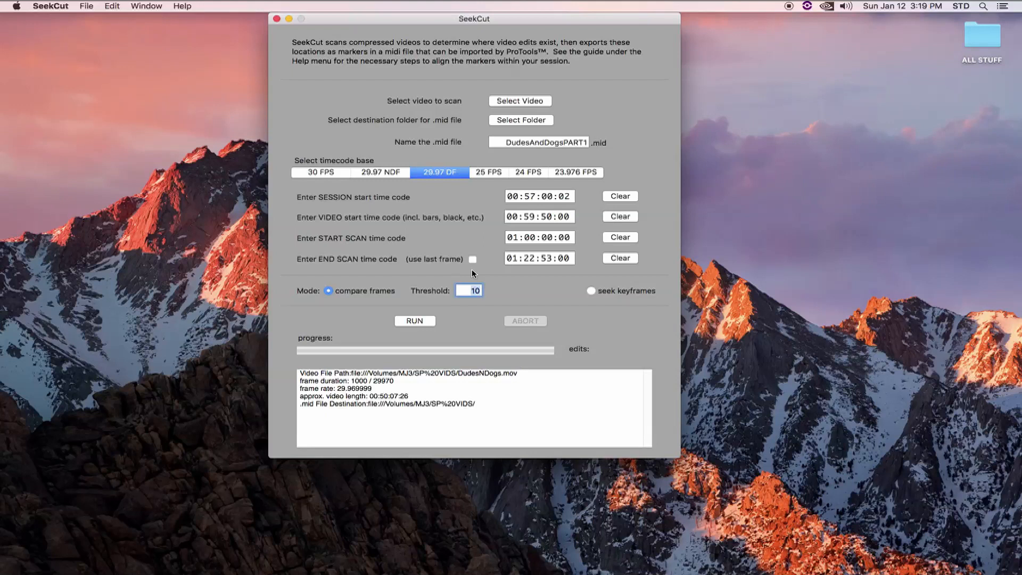
{"action": "mouse_move", "coordinate": [347, 224]}
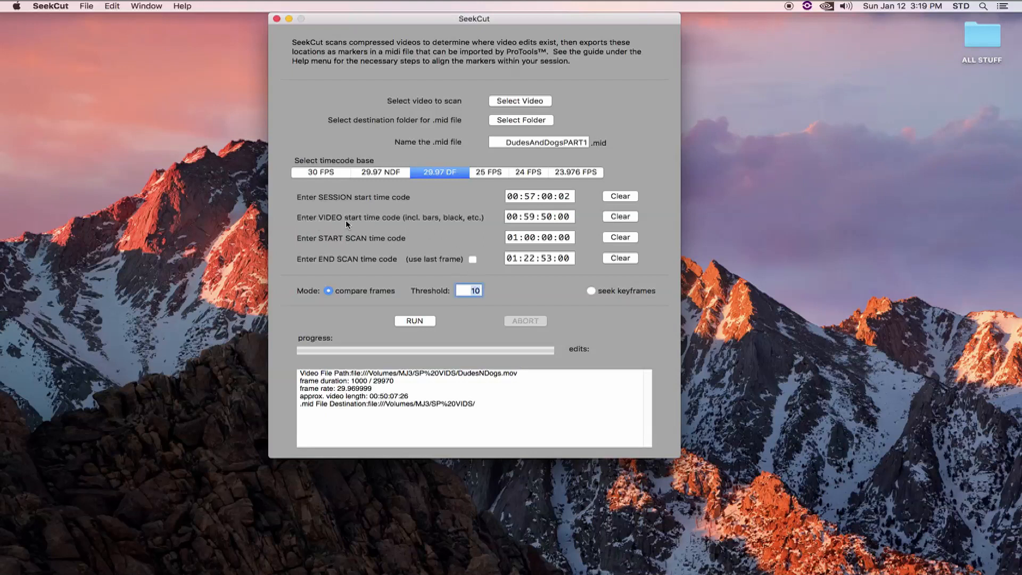
{"action": "mouse_move", "coordinate": [324, 204]}
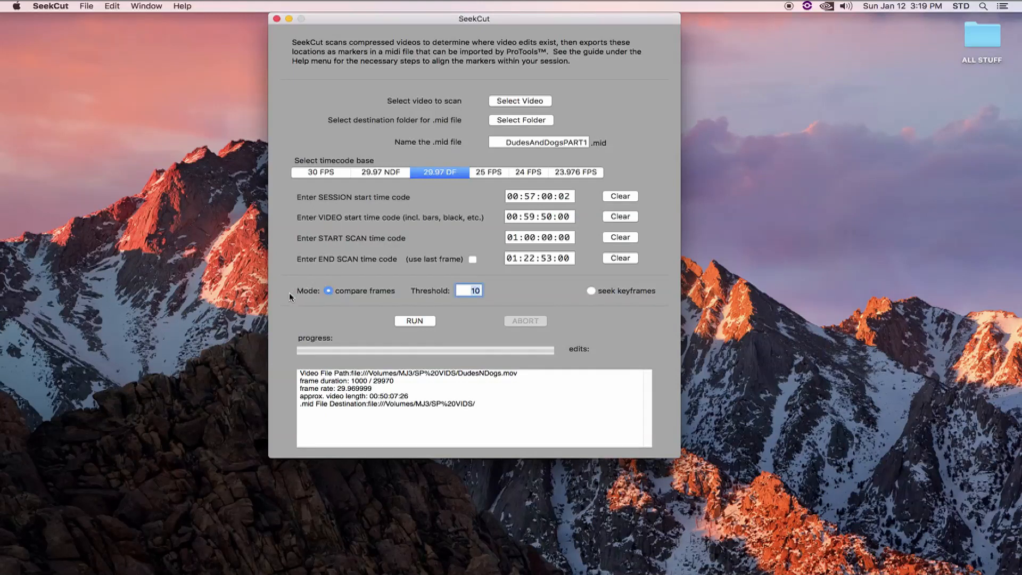
{"action": "mouse_move", "coordinate": [349, 307]}
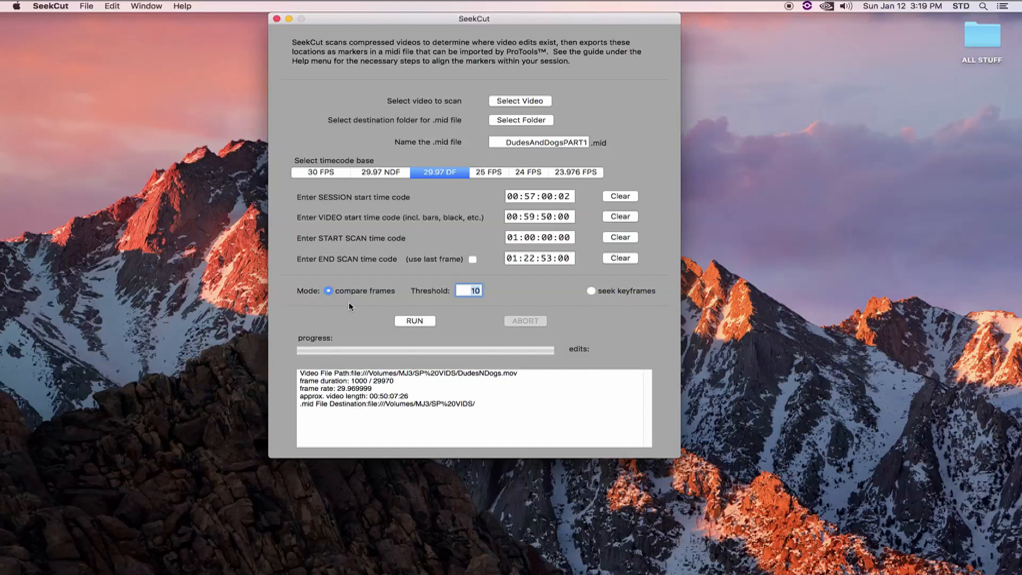
{"action": "mouse_move", "coordinate": [339, 301]}
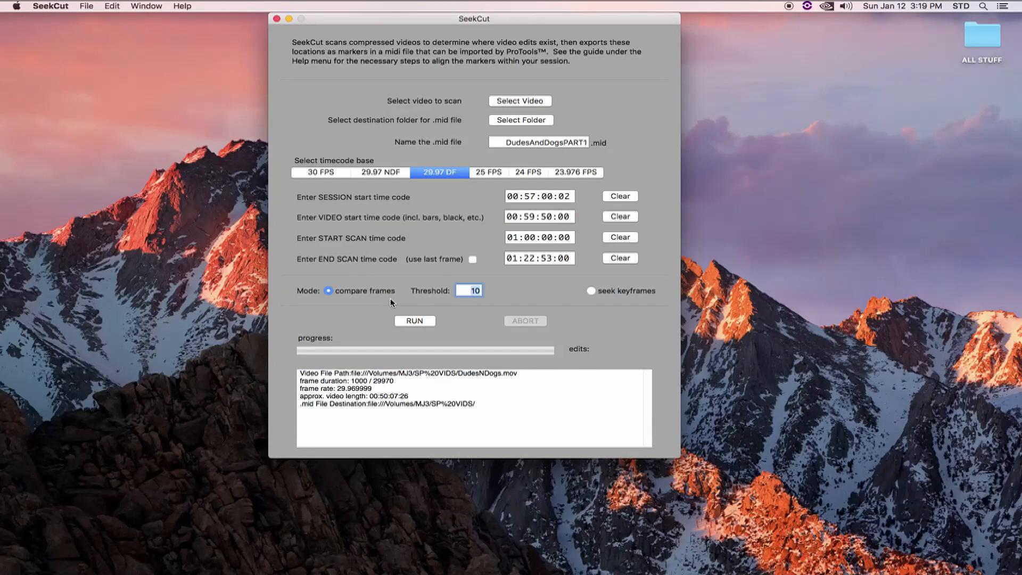
{"action": "mouse_move", "coordinate": [446, 304]}
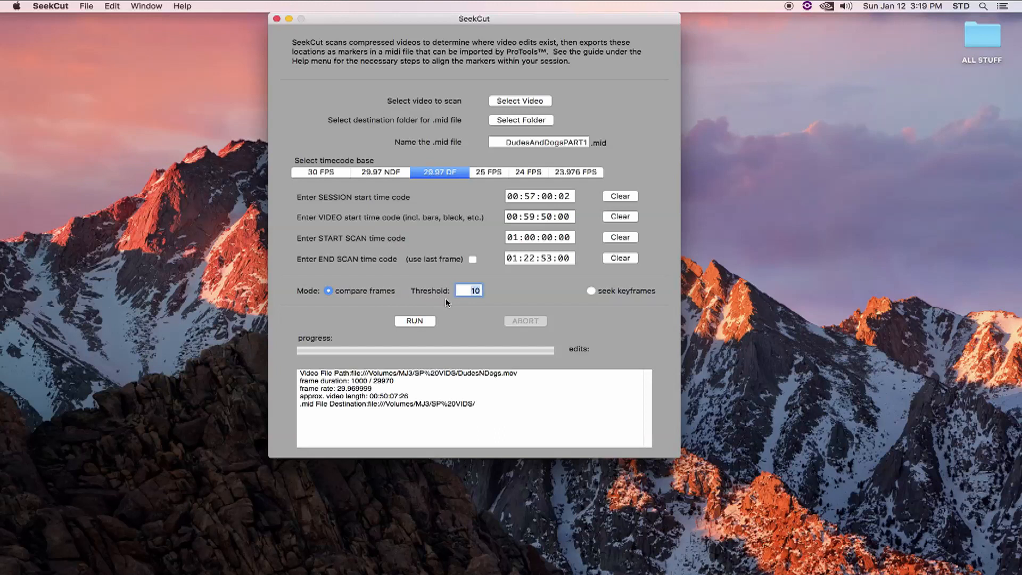
{"action": "mouse_move", "coordinate": [484, 283]}
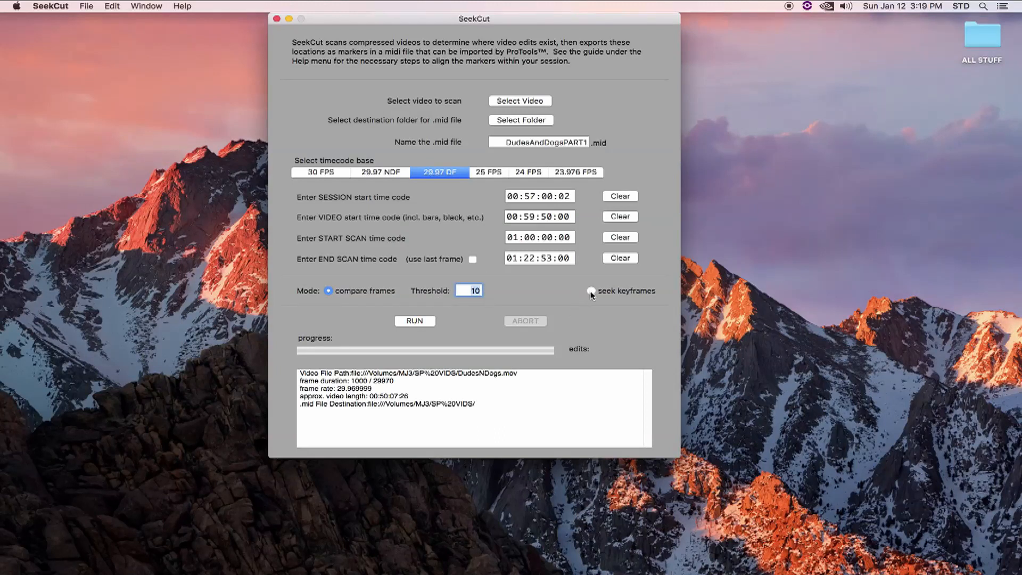
Switch the scan mode to seek keyframes, then back to compare frames
{"action": "left_click", "coordinate": [590, 291]}
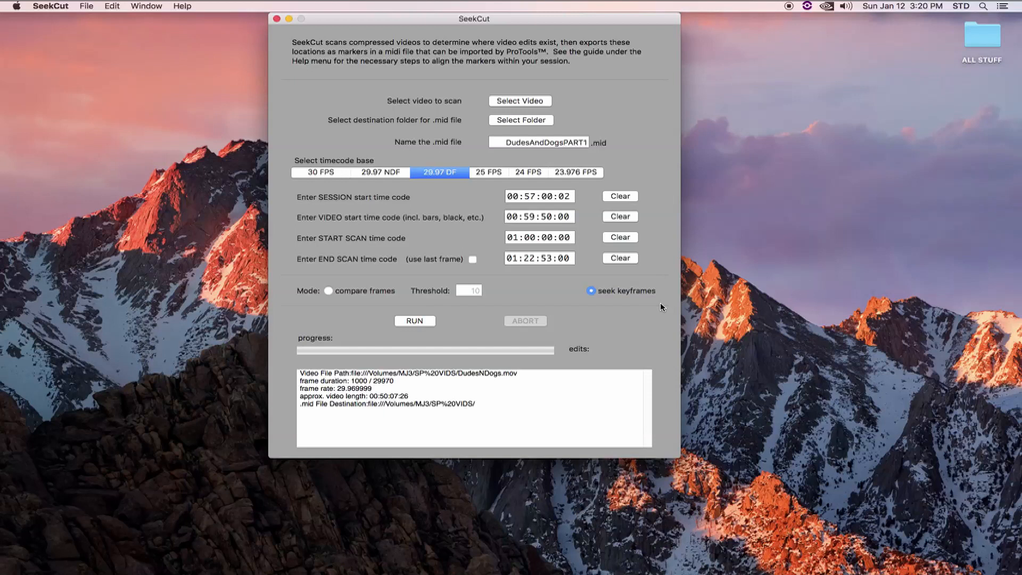
{"action": "mouse_move", "coordinate": [656, 304]}
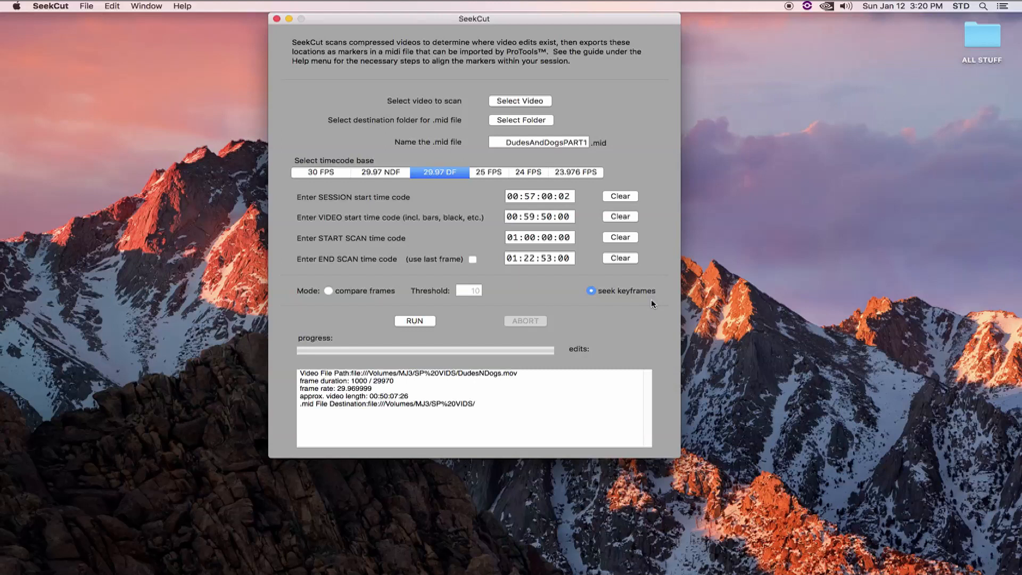
{"action": "mouse_move", "coordinate": [345, 306]}
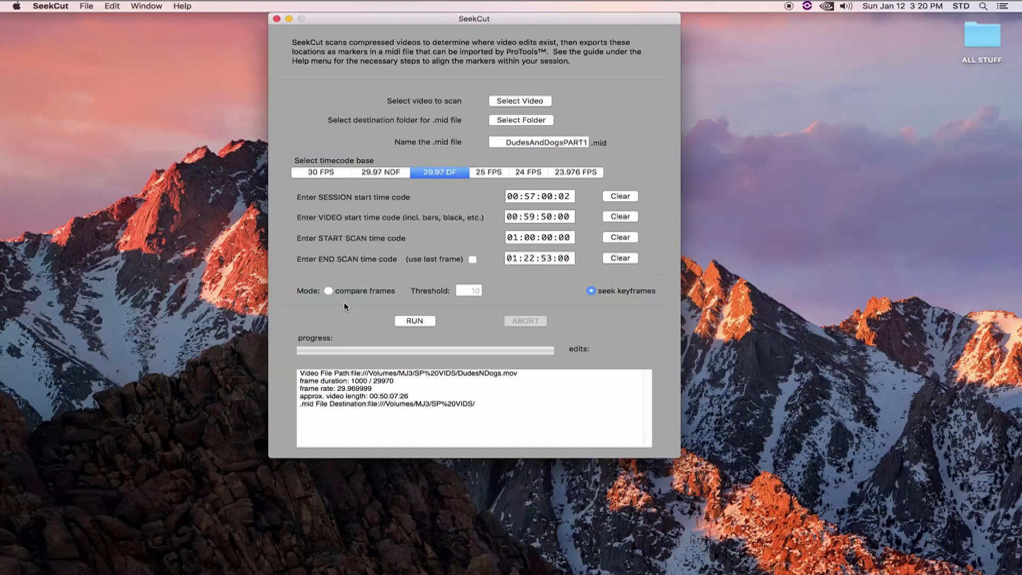
{"action": "mouse_move", "coordinate": [328, 293]}
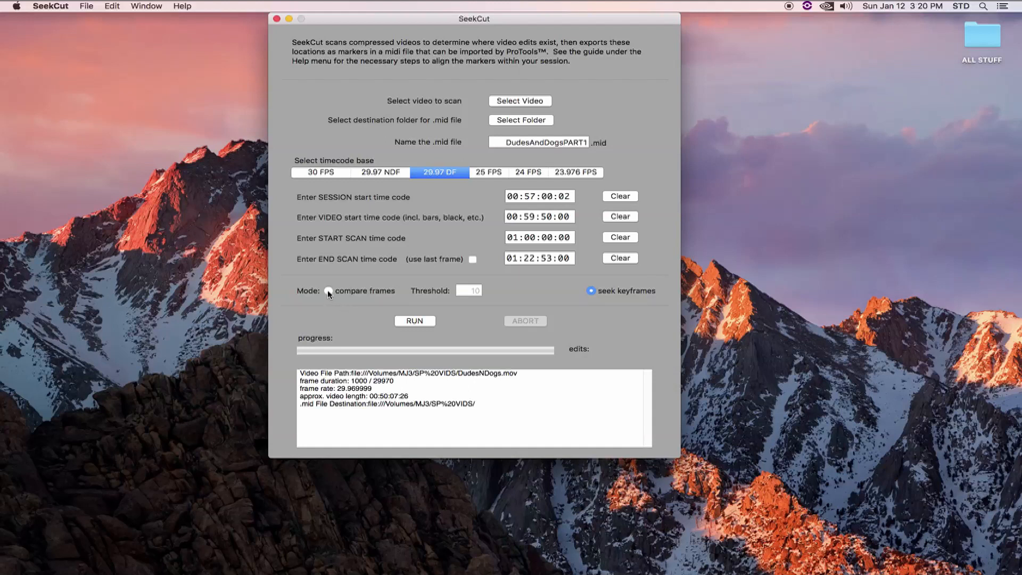
{"action": "left_click", "coordinate": [414, 320]}
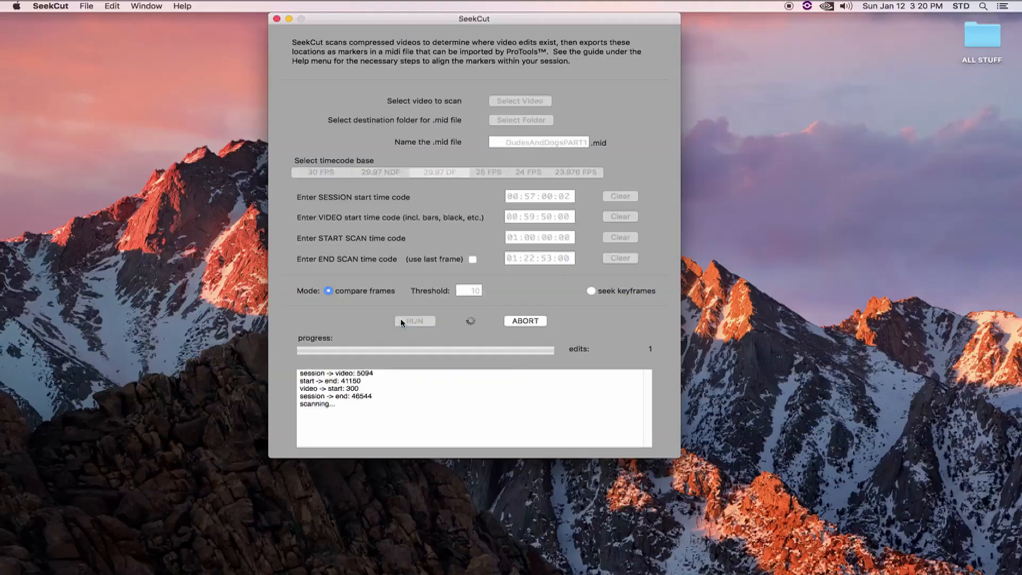
{"action": "mouse_move", "coordinate": [354, 319]}
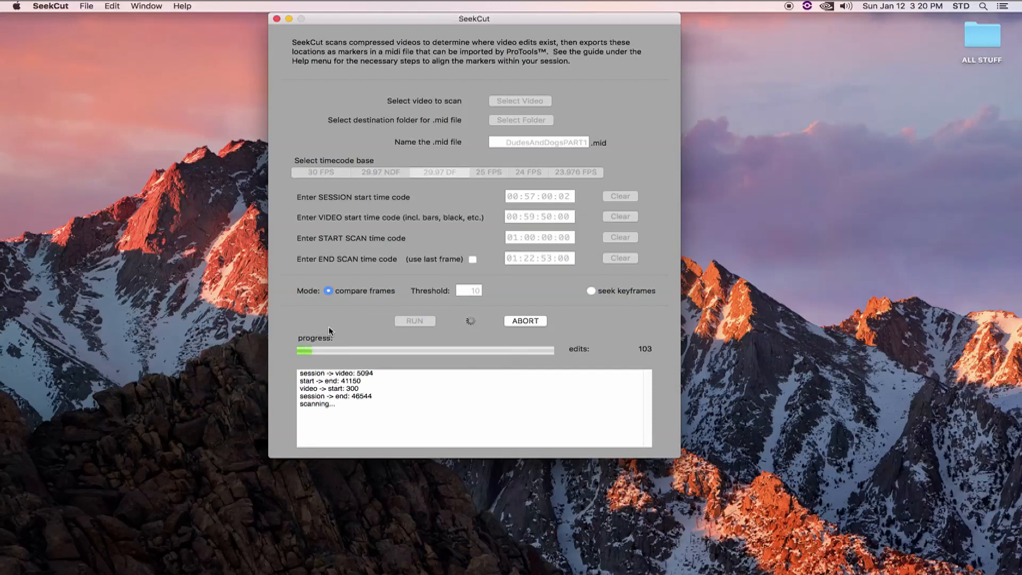
{"action": "mouse_move", "coordinate": [601, 339]}
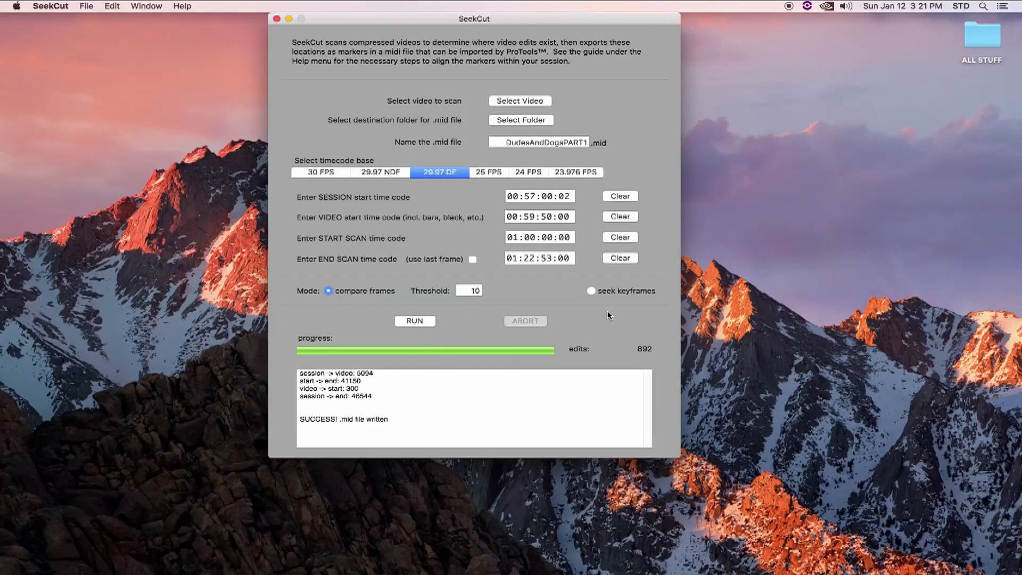
{"action": "mouse_move", "coordinate": [407, 419]}
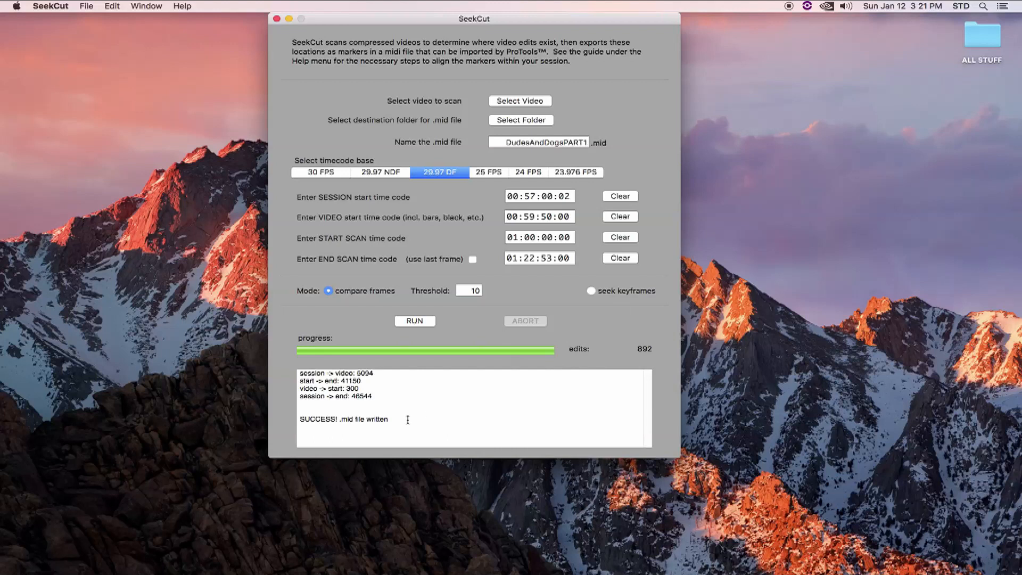
{"action": "mouse_move", "coordinate": [296, 433]}
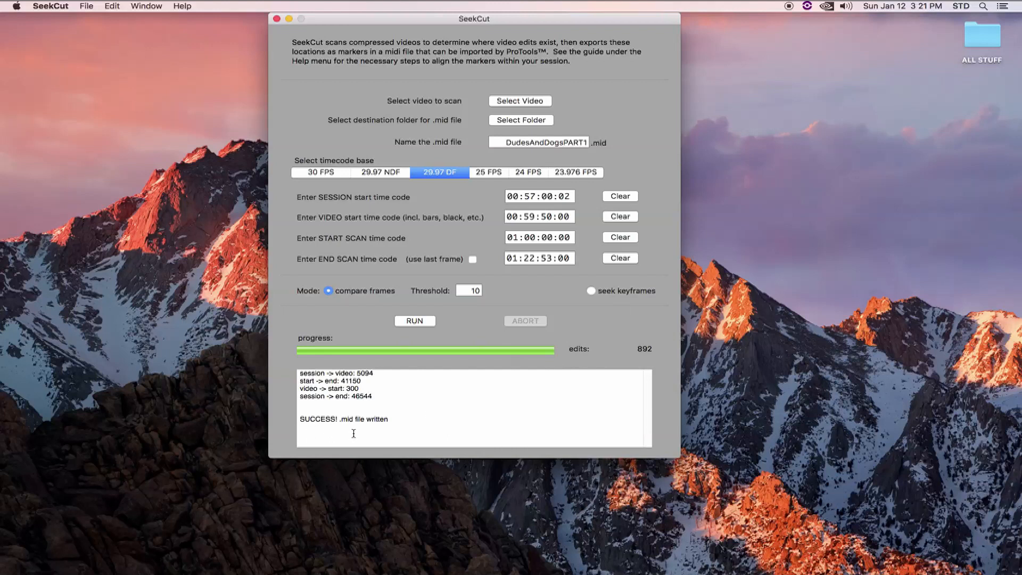
{"action": "mouse_move", "coordinate": [515, 285]}
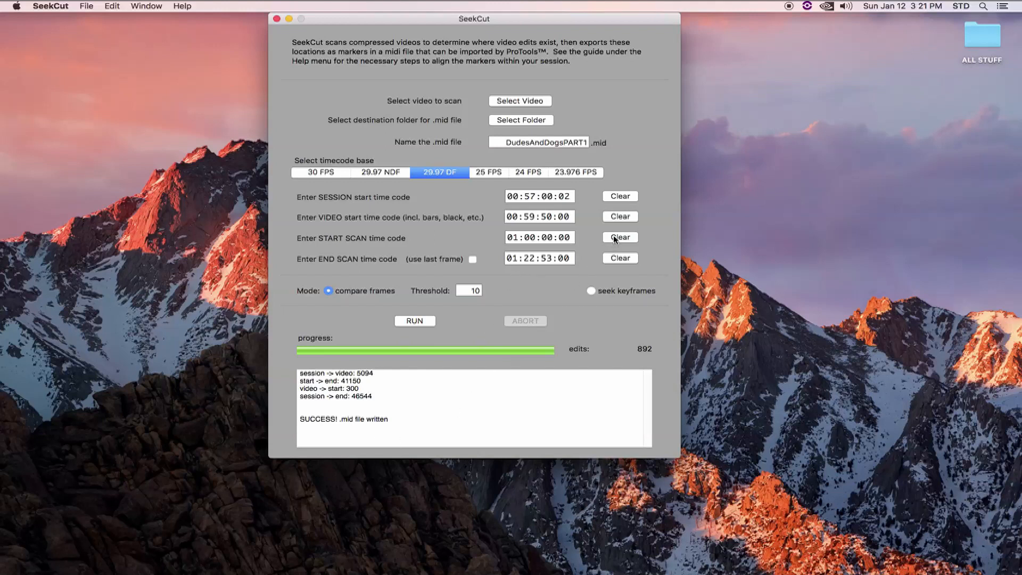
Clear scan timecodes, rename to DudesAndDogsPART2, start at 01:22:53:00, and use the last frame
{"action": "left_click", "coordinate": [618, 236]}
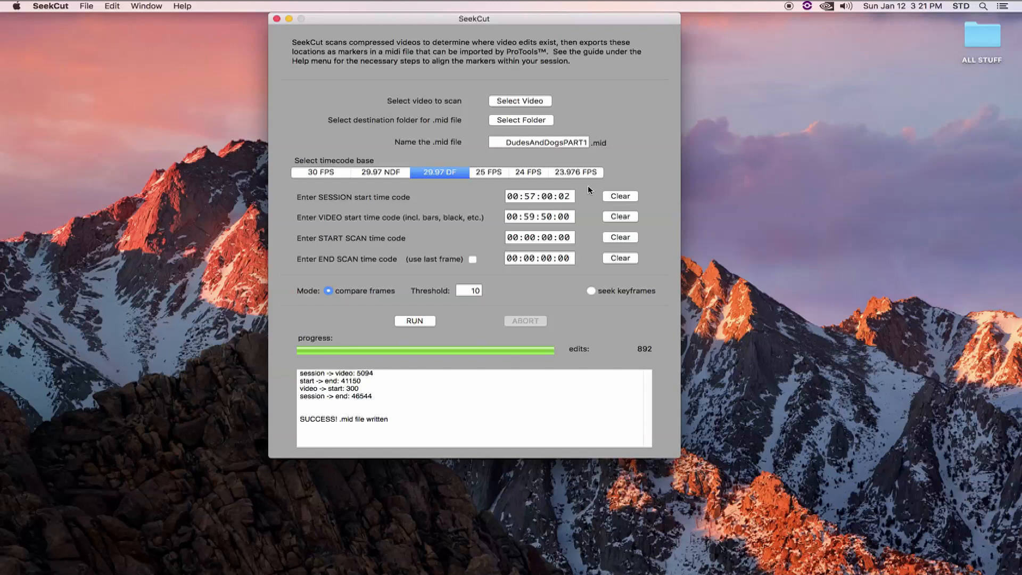
{"action": "mouse_move", "coordinate": [499, 95]}
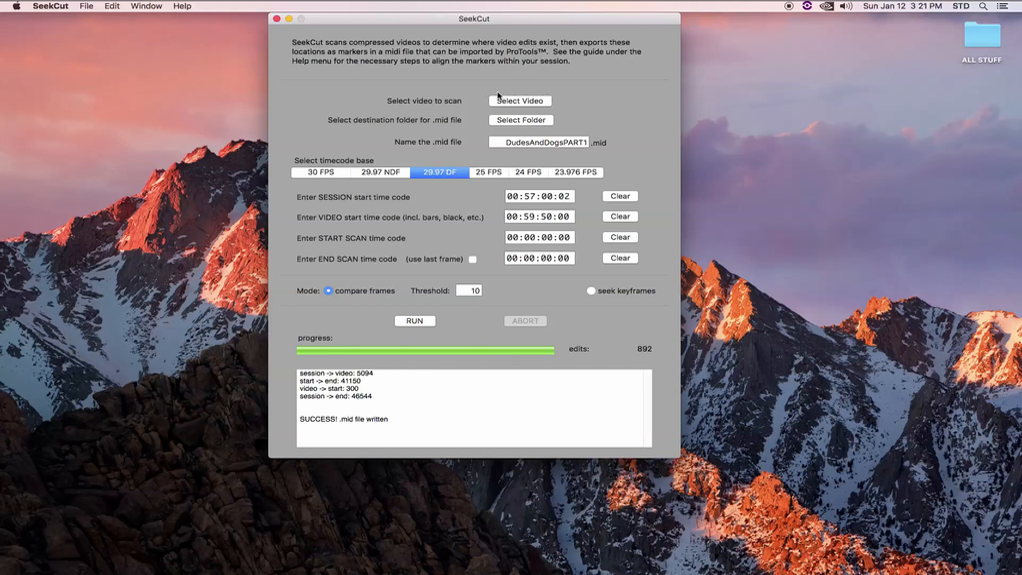
{"action": "mouse_move", "coordinate": [560, 104]}
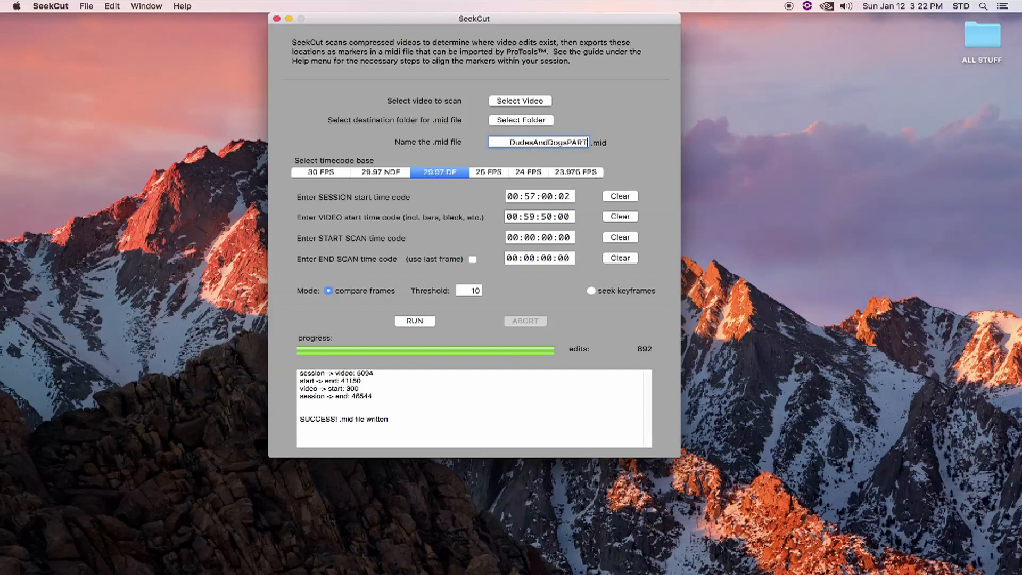
{"action": "type", "text": "2"}
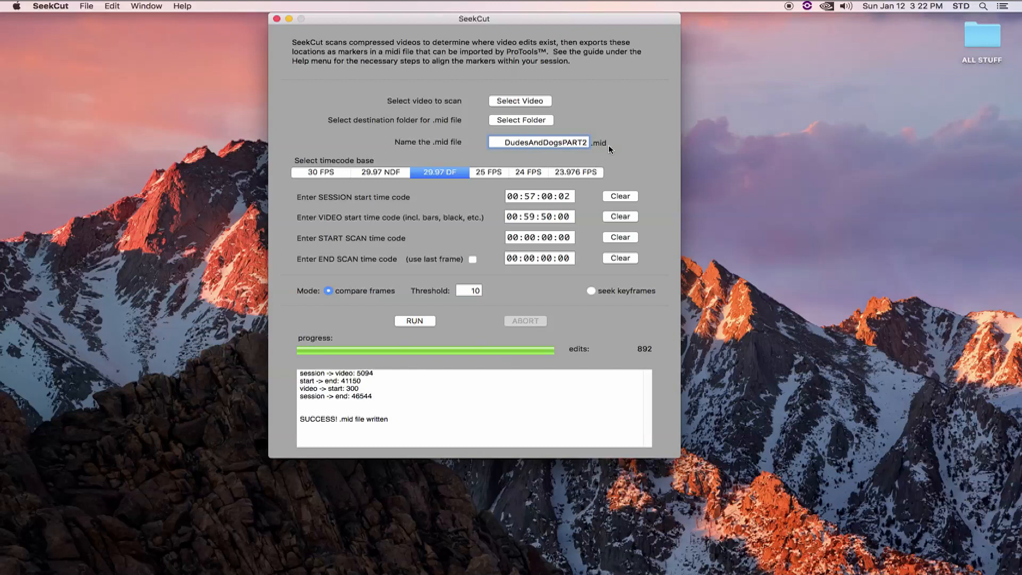
{"action": "mouse_move", "coordinate": [500, 199]}
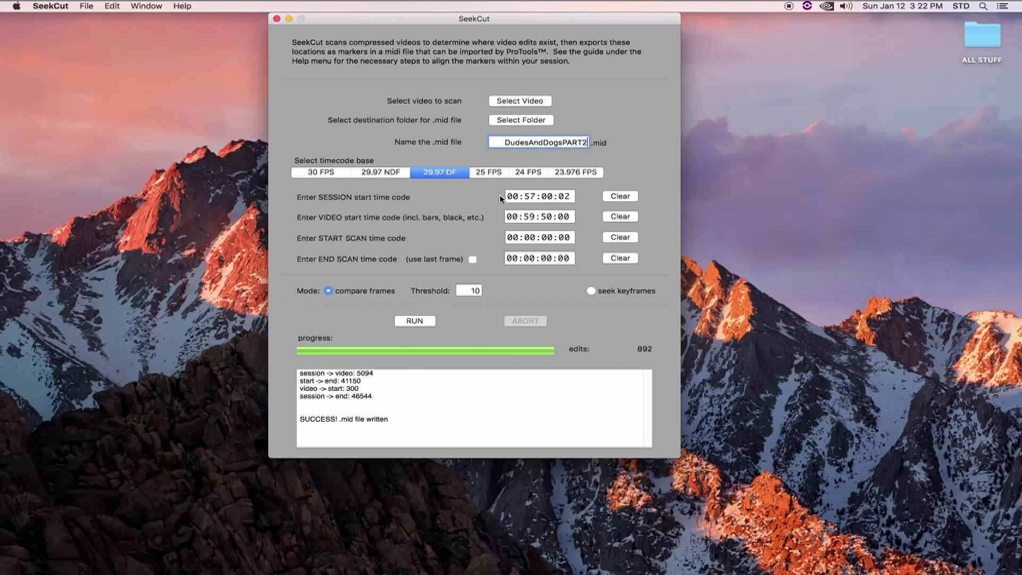
{"action": "mouse_move", "coordinate": [494, 230]}
{"action": "type", "text": "1"}
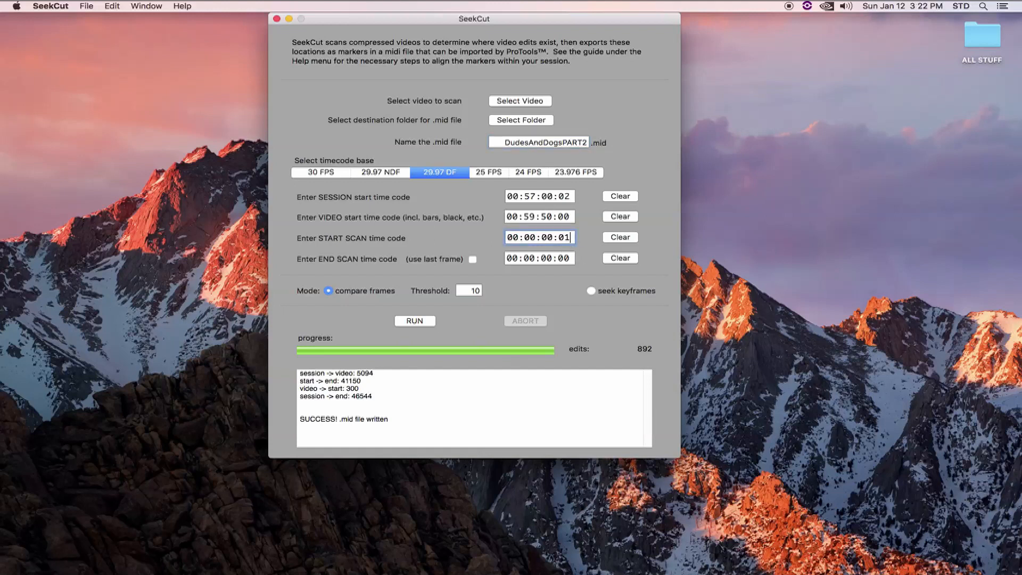
{"action": "type", "text": "01:22:53:00"}
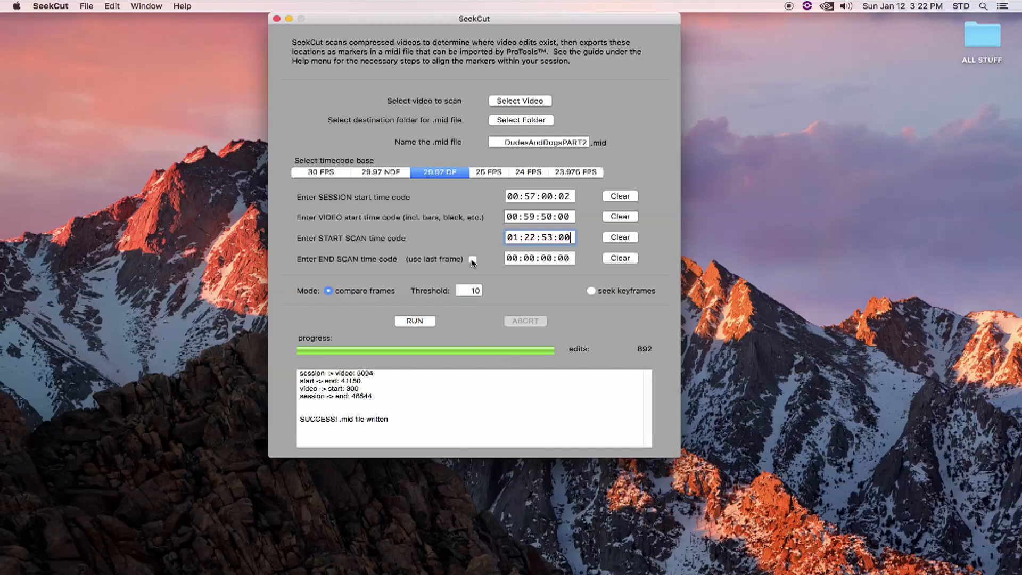
{"action": "left_click", "coordinate": [472, 258]}
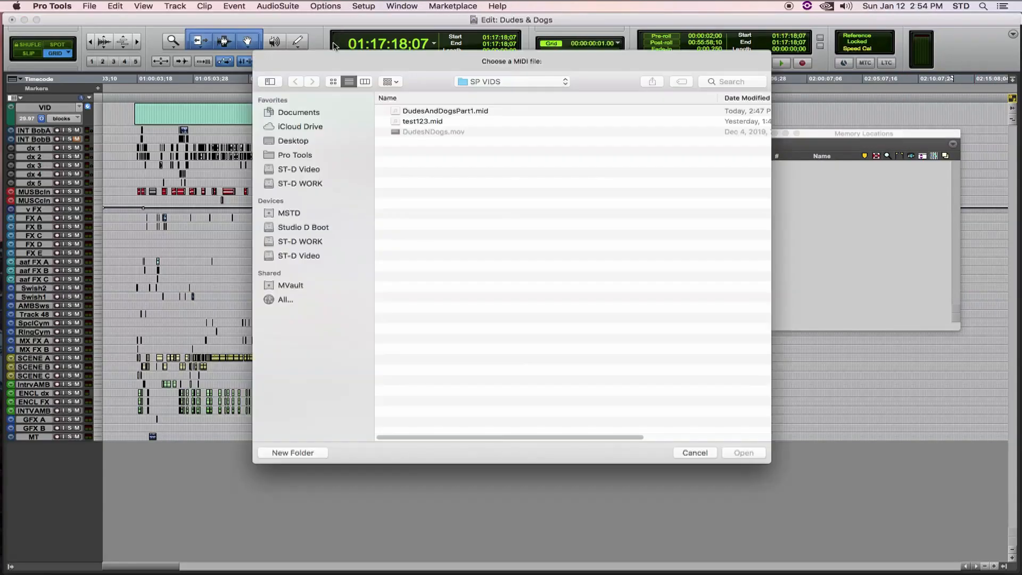
Import DudesAndDogsPart1.mid together with its tempo map into the session
{"action": "left_click", "coordinate": [445, 110]}
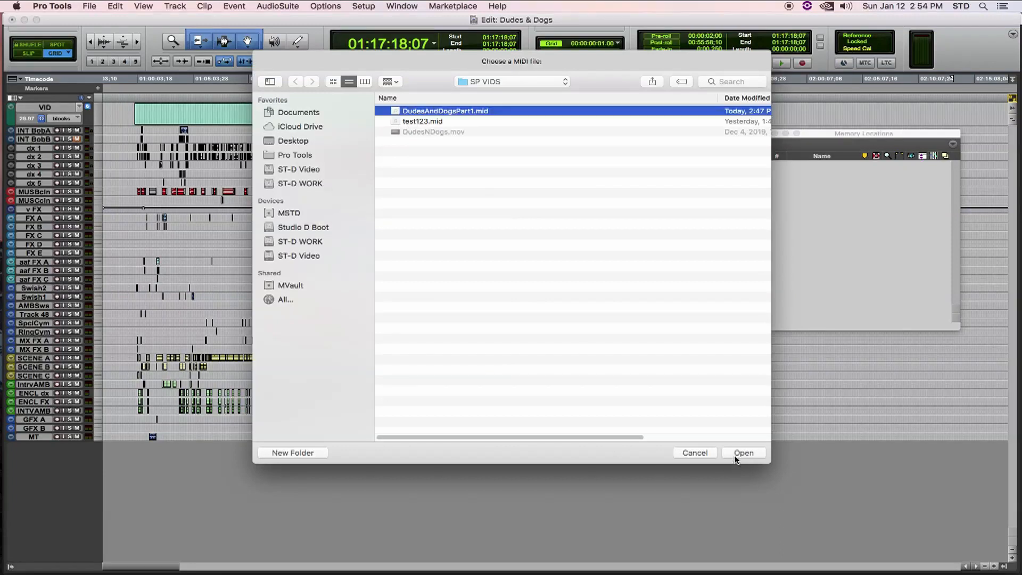
{"action": "left_click", "coordinate": [743, 453]}
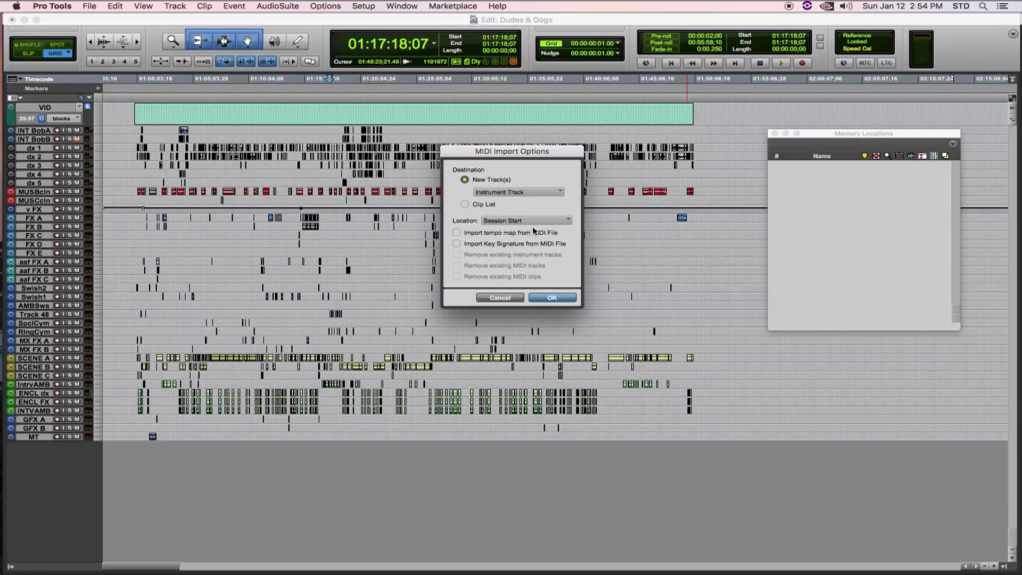
{"action": "left_click", "coordinate": [457, 233]}
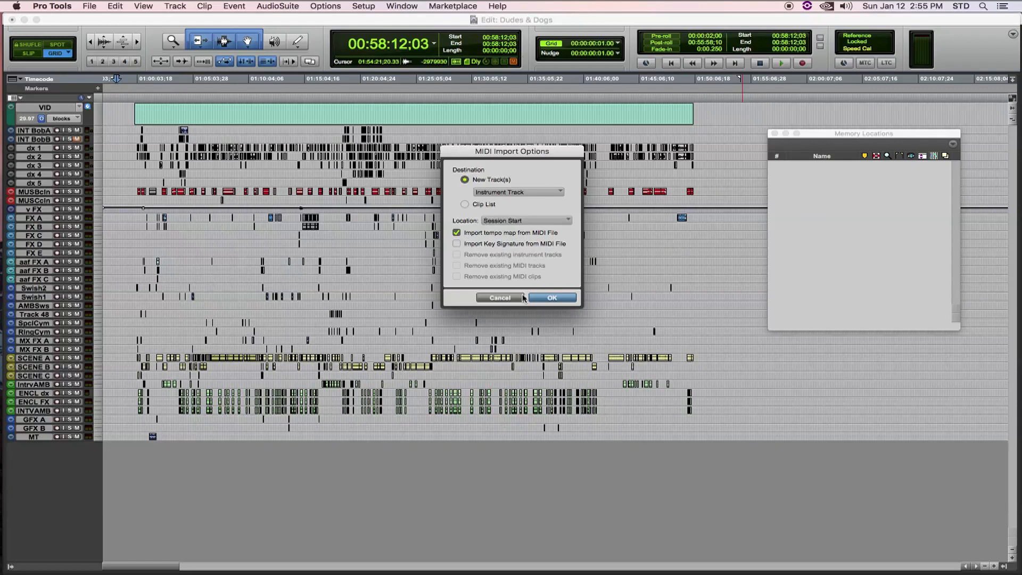
{"action": "left_click", "coordinate": [552, 298]}
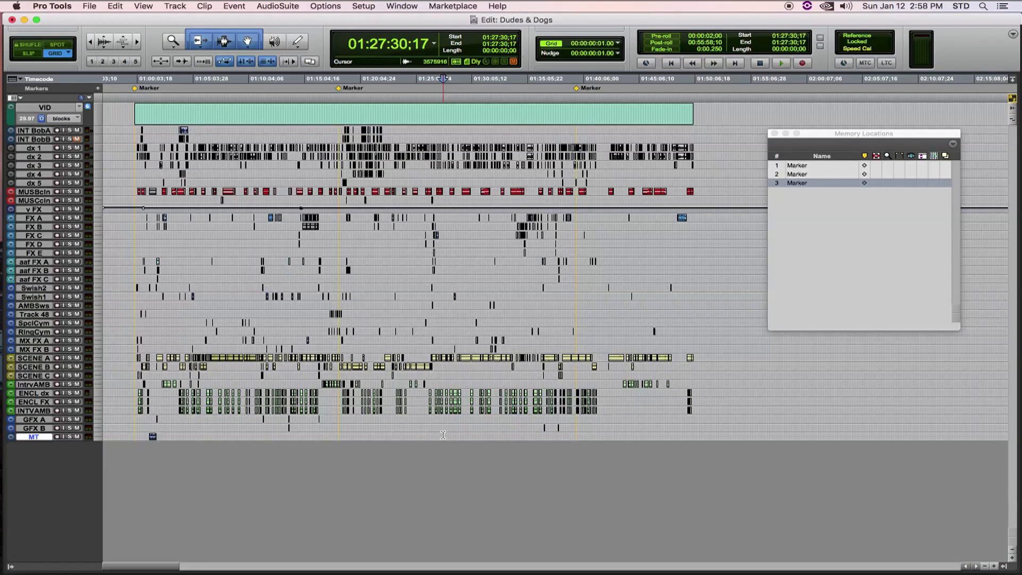
Create one new MIDI track (MIDI 1), then export the session as MIDI with default settings
{"action": "left_click", "coordinate": [174, 6]}
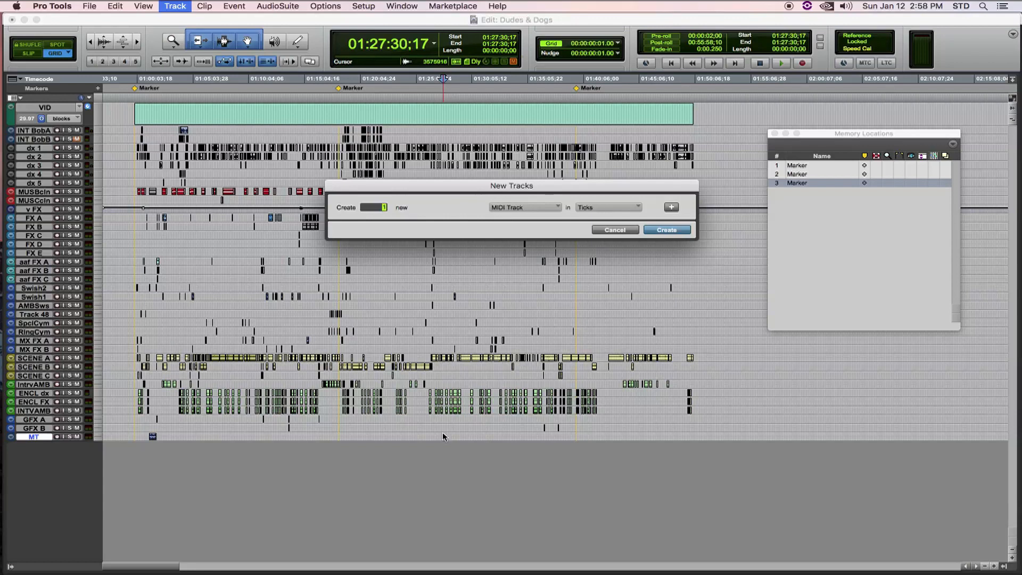
{"action": "left_click", "coordinate": [666, 229]}
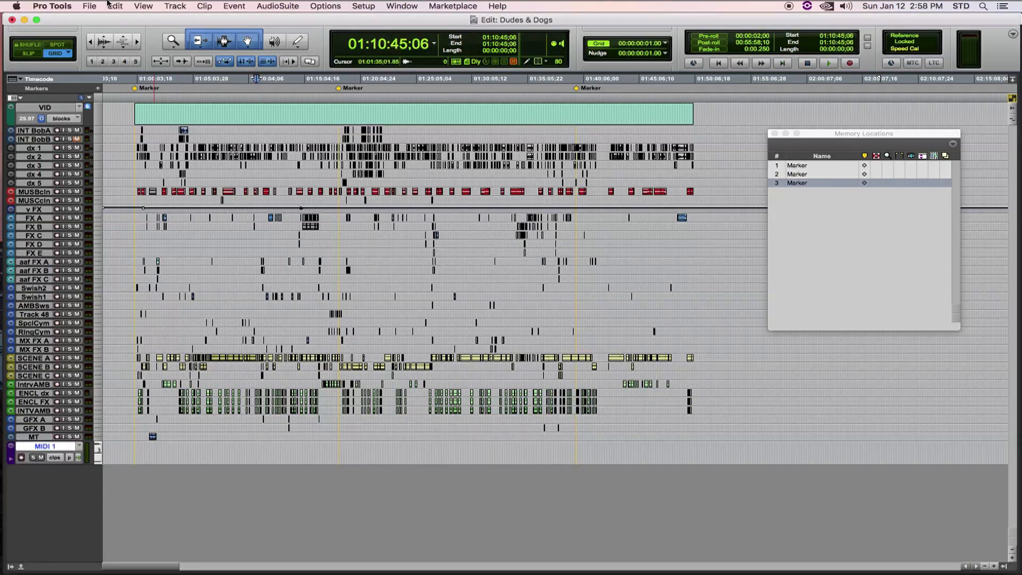
{"action": "left_click", "coordinate": [89, 6]}
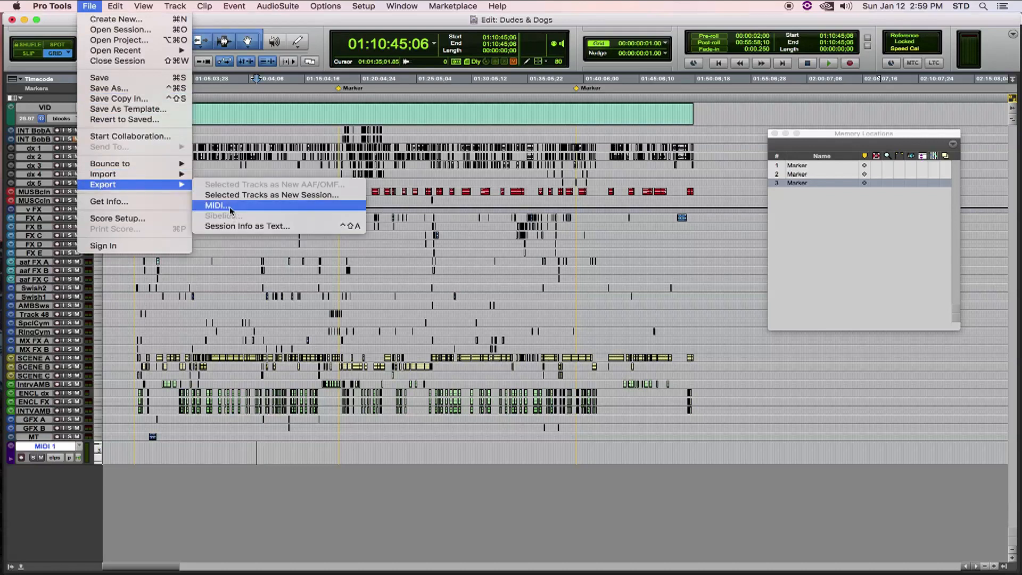
{"action": "left_click", "coordinate": [216, 204]}
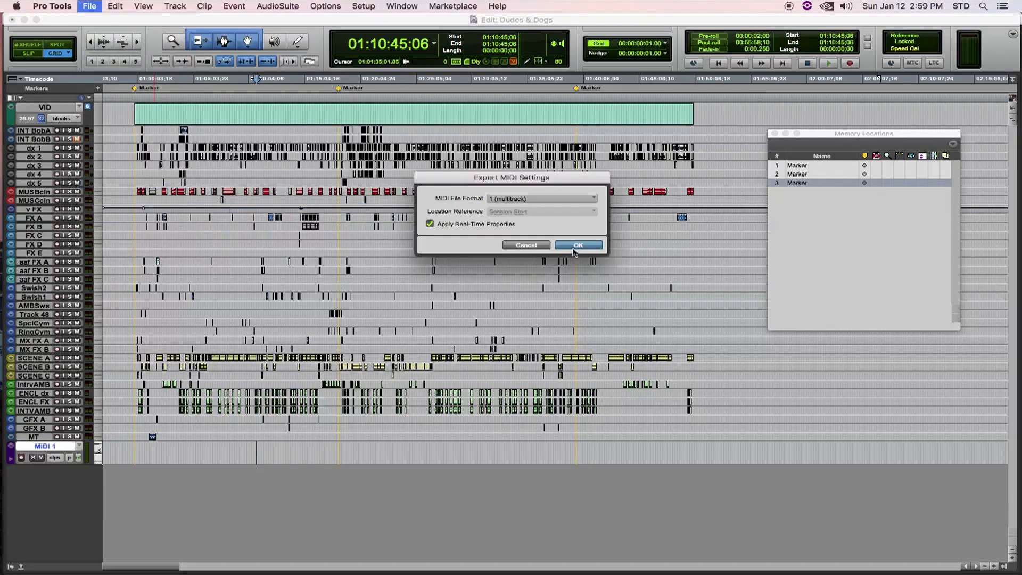
{"action": "left_click", "coordinate": [575, 245]}
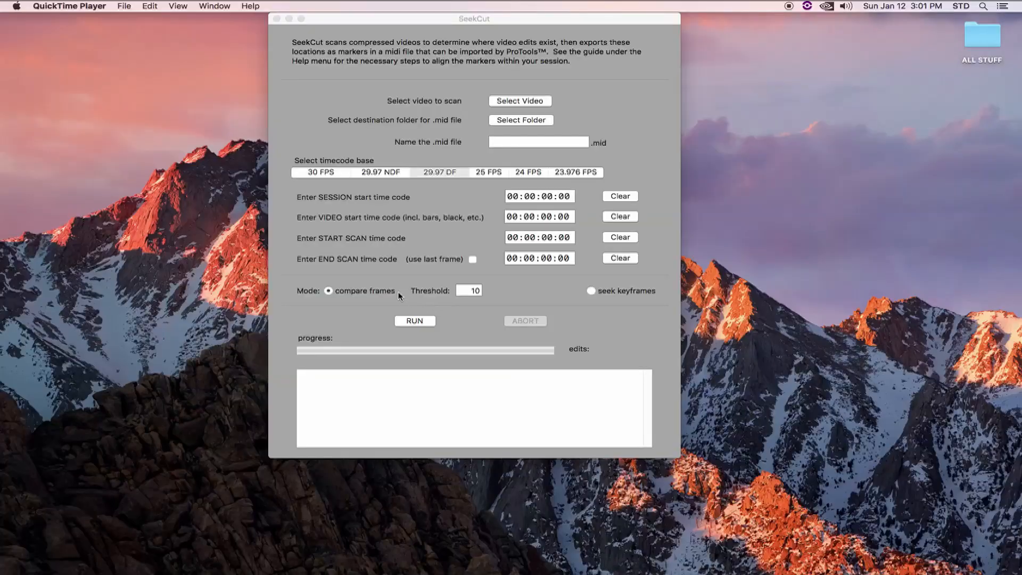
{"action": "mouse_move", "coordinate": [404, 304]}
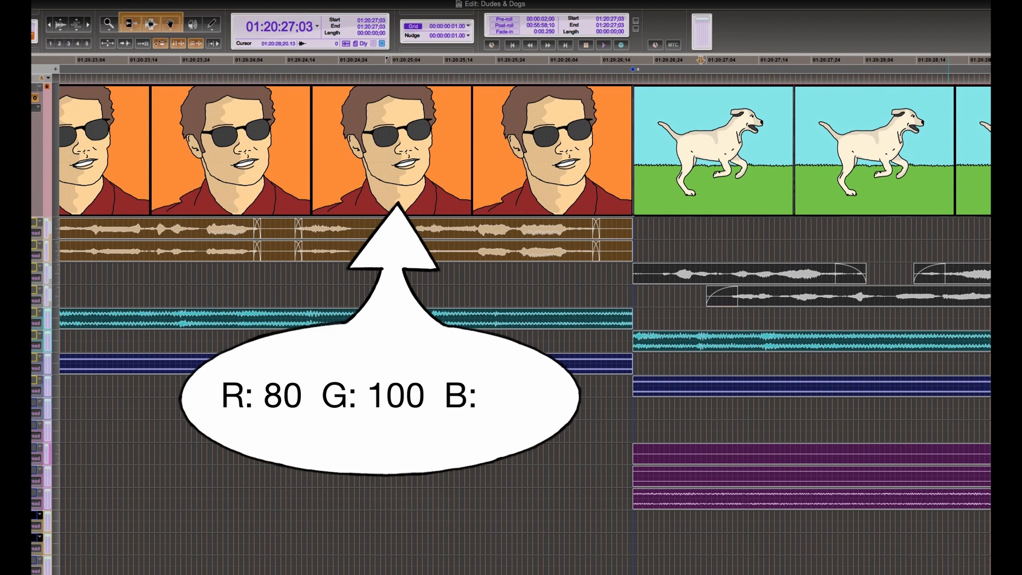
{"action": "type", "text": "120"}
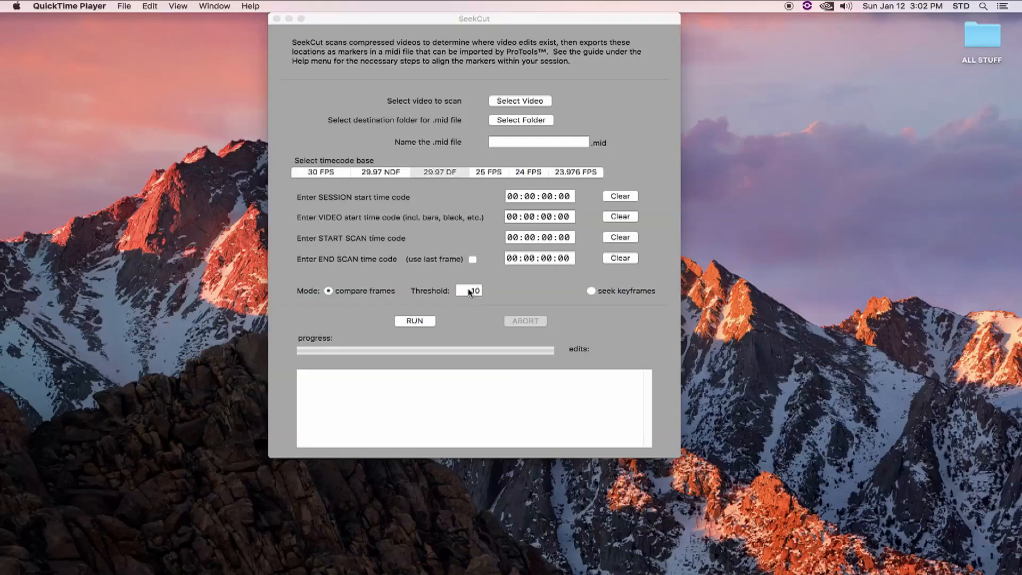
{"action": "mouse_move", "coordinate": [483, 304]}
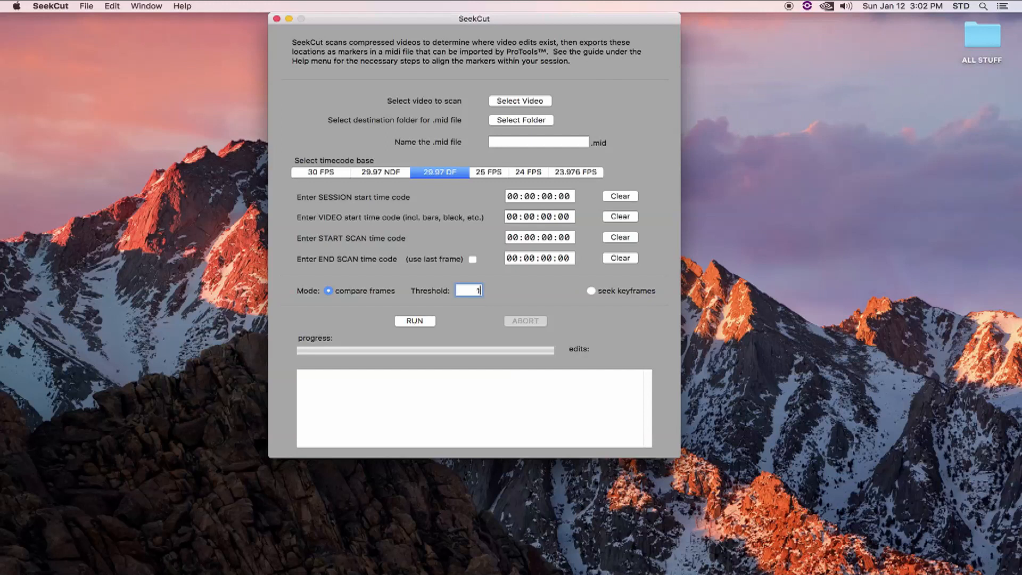
{"action": "type", "text": "2"}
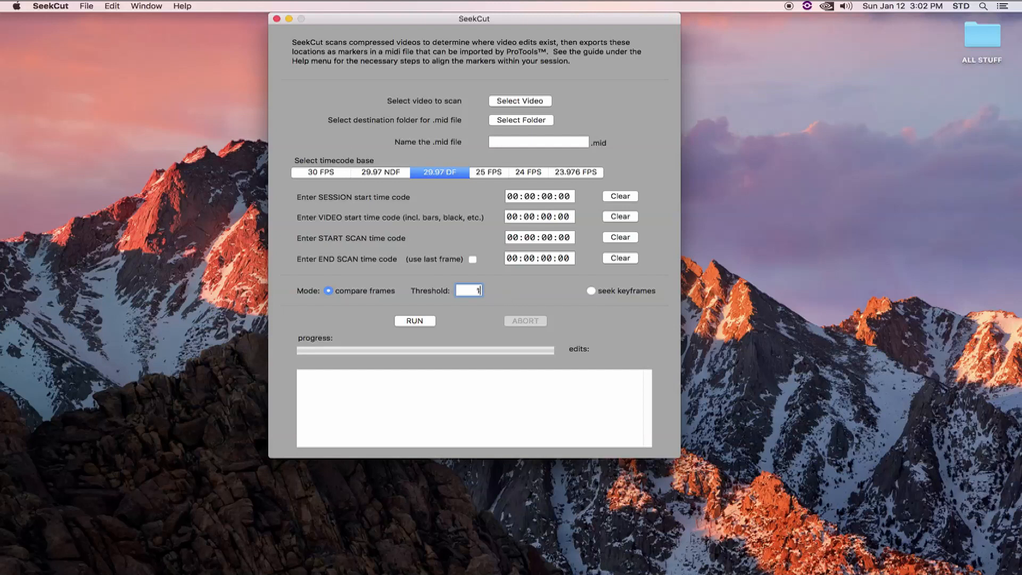
{"action": "type", "text": "08"}
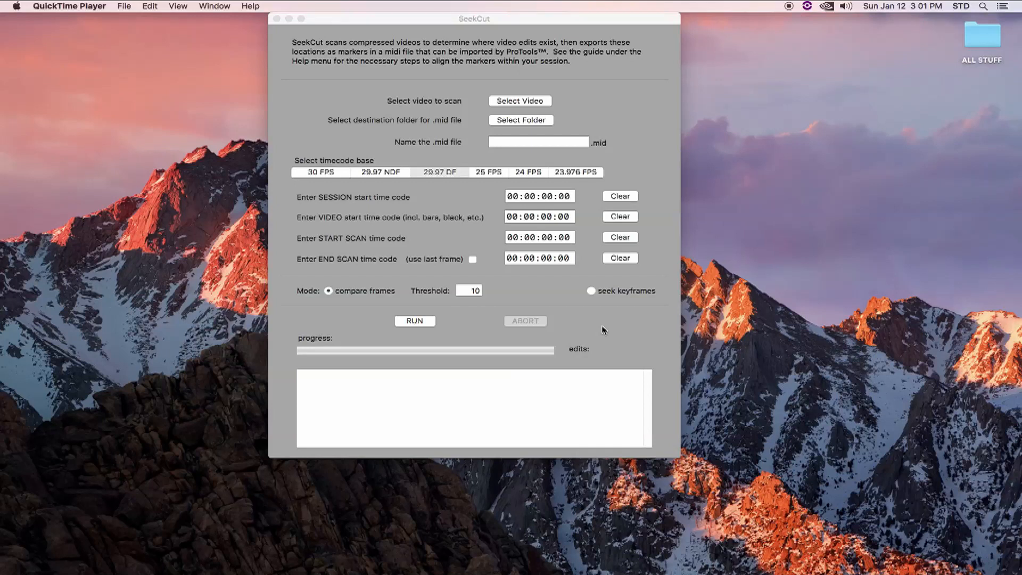
{"action": "mouse_move", "coordinate": [464, 323]}
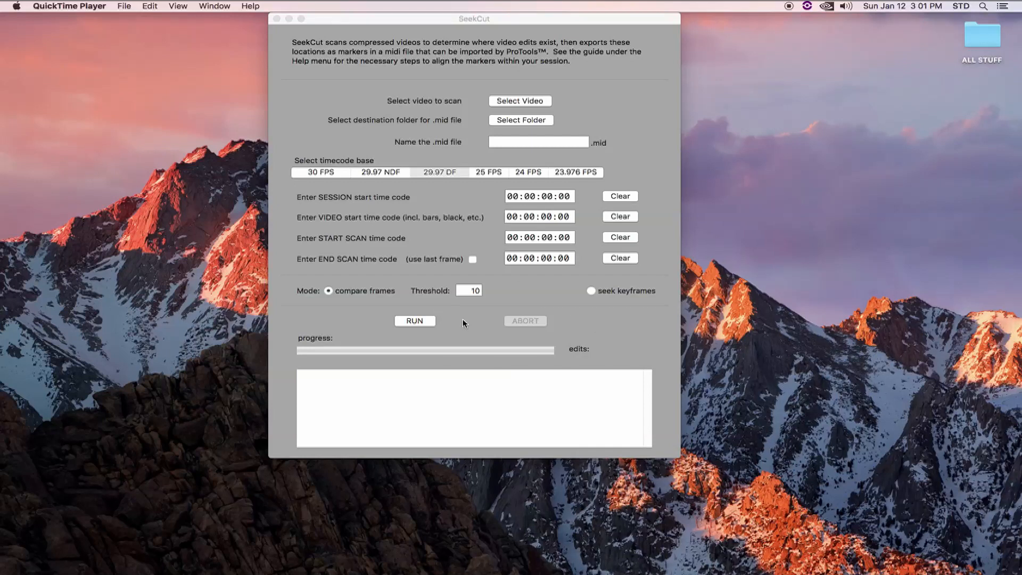